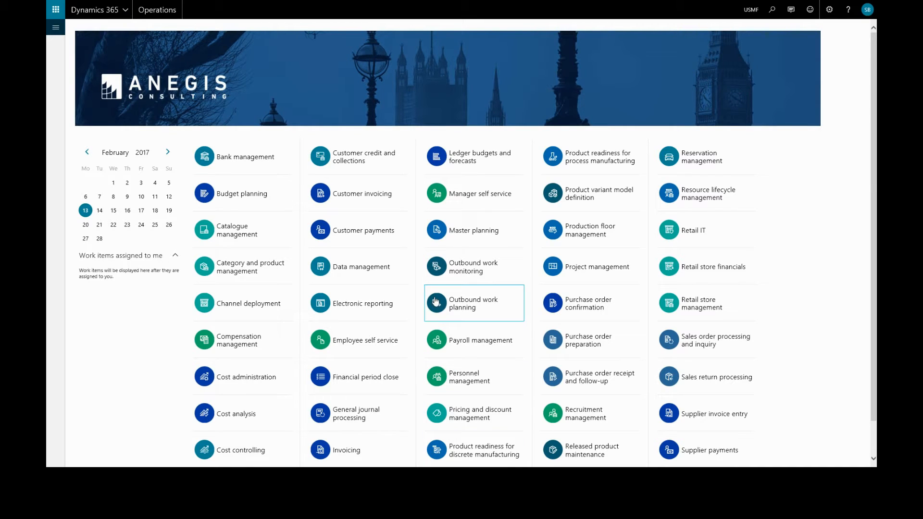
pyautogui.moveTo(242, 193)
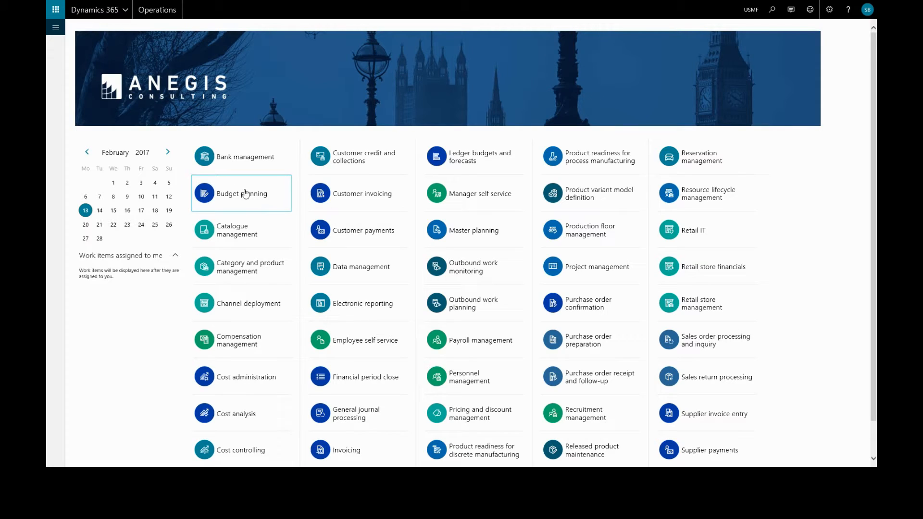
pyautogui.moveTo(56, 27)
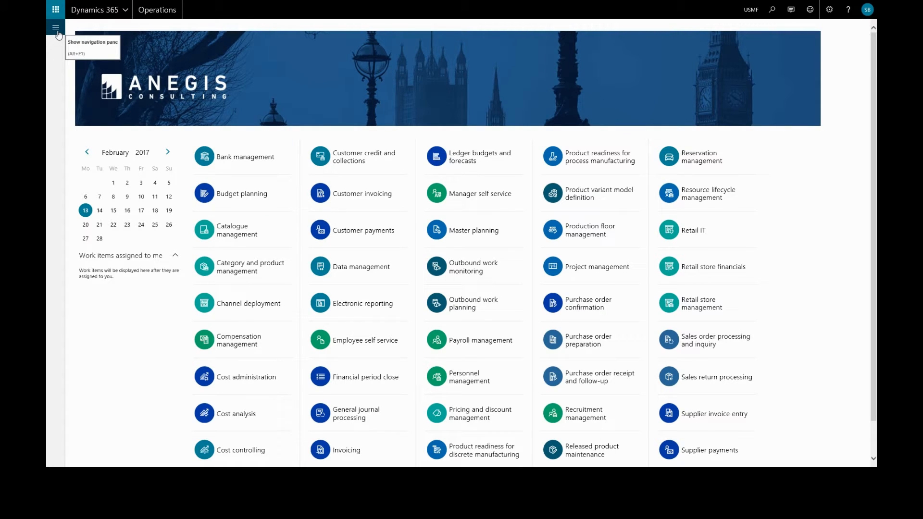
# Step: Go to the Product information management module from the navigation pane's Modules list
pyautogui.click(56, 29)
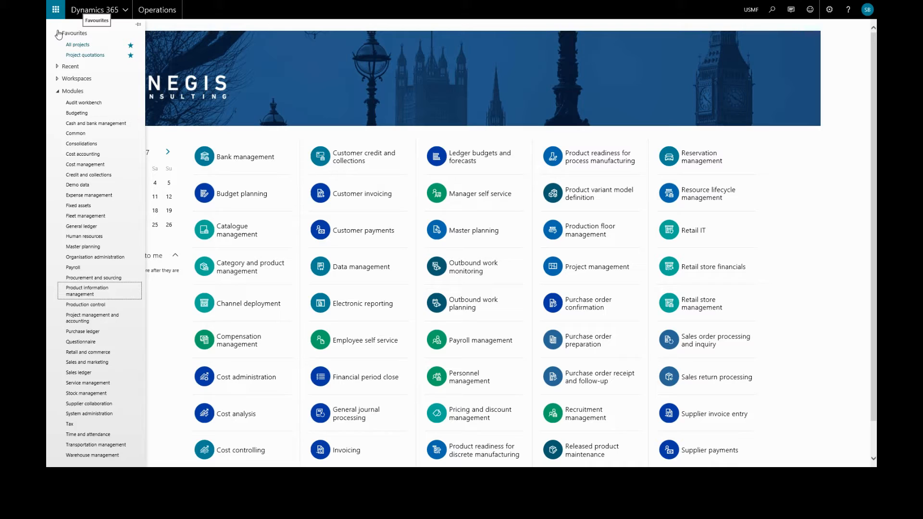
pyautogui.moveTo(86, 164)
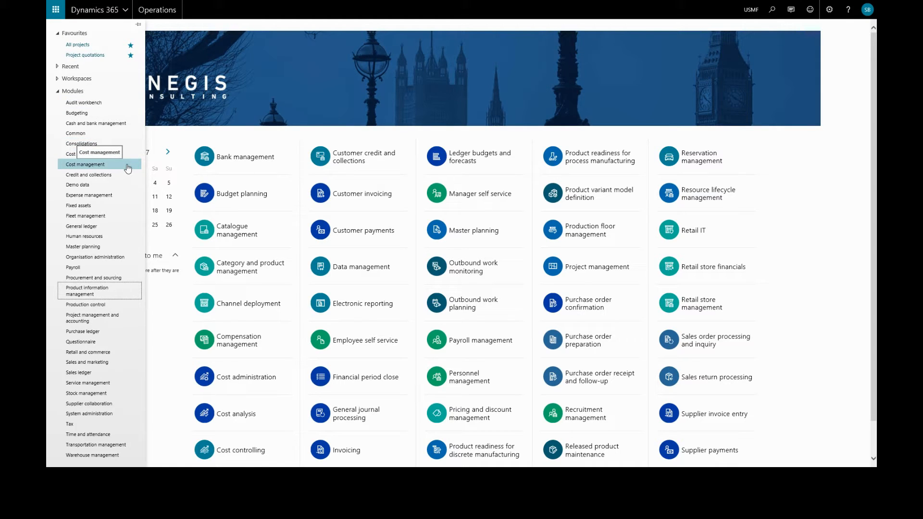
pyautogui.moveTo(92, 277)
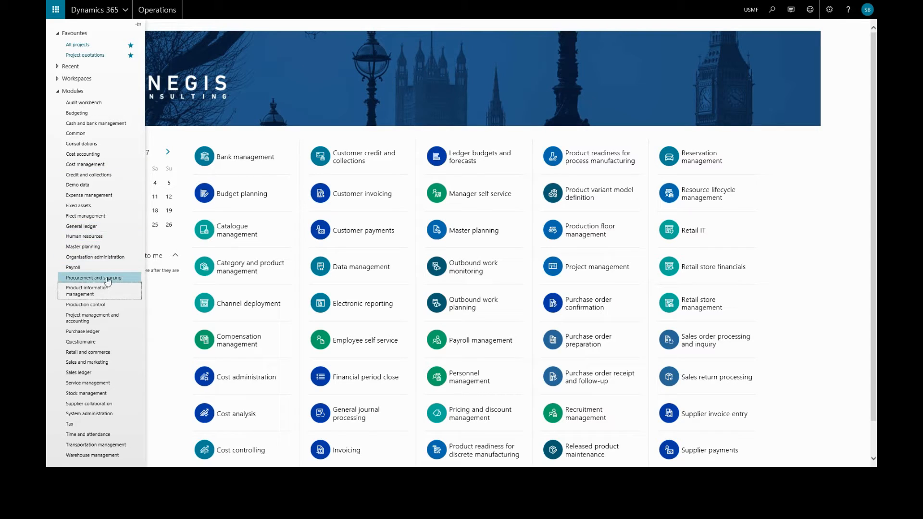
pyautogui.click(87, 290)
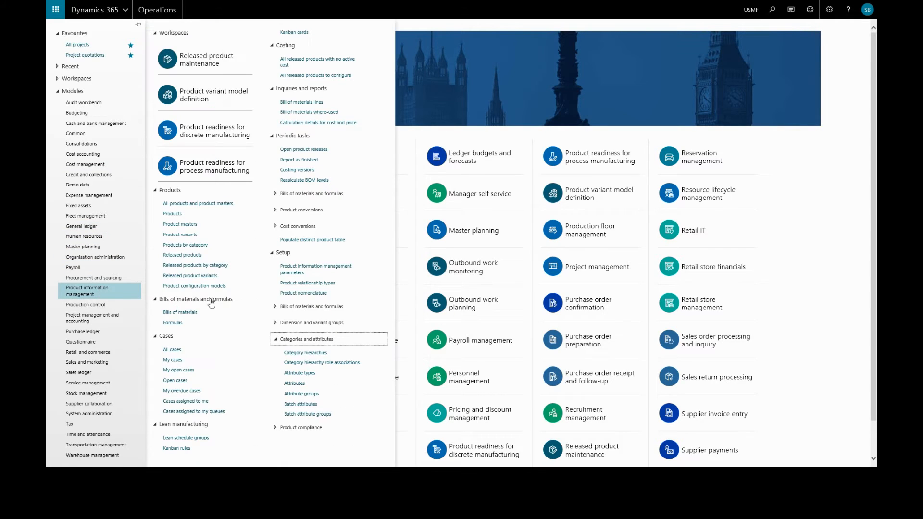
pyautogui.moveTo(315, 347)
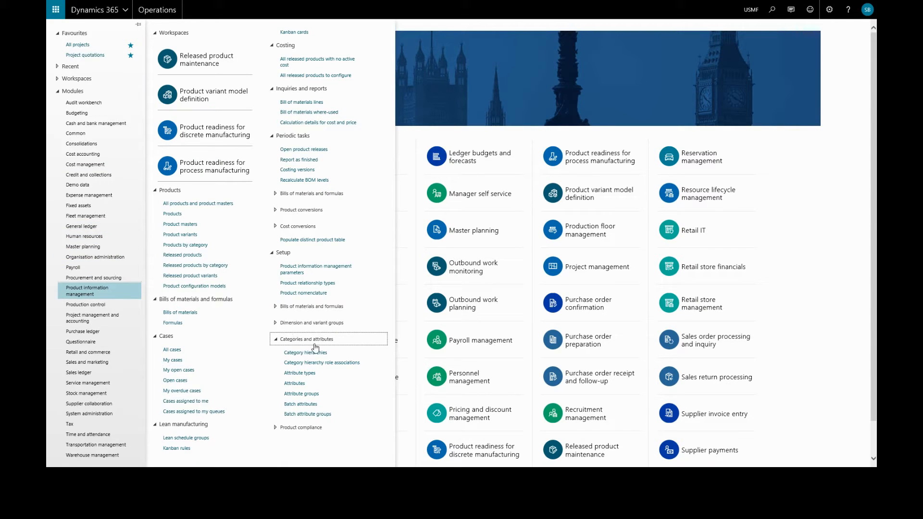
pyautogui.moveTo(300, 373)
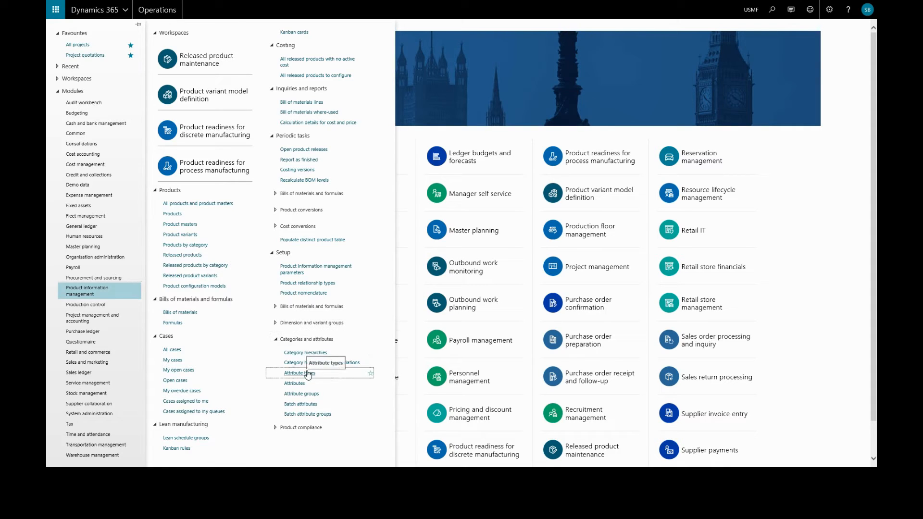
# Step: Add a new attribute type named Sleeved with Type Boolean and save it
pyautogui.click(297, 373)
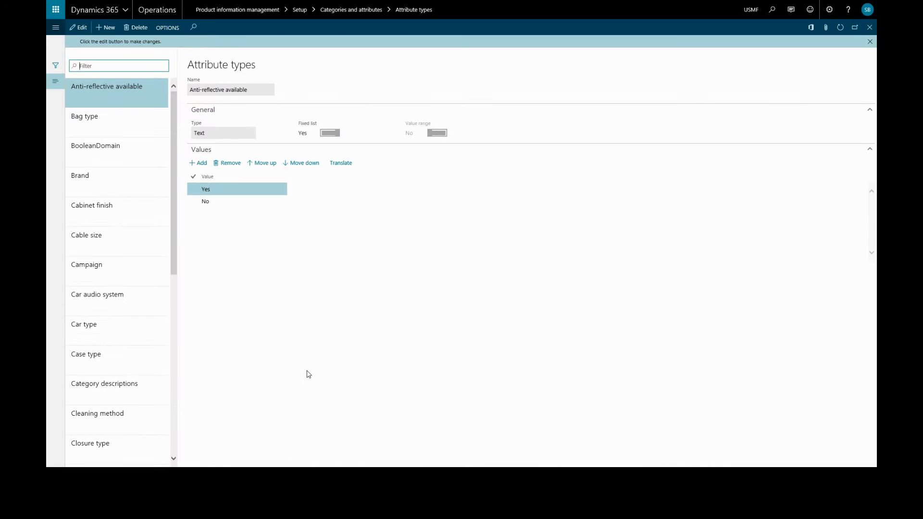
pyautogui.moveTo(105, 27)
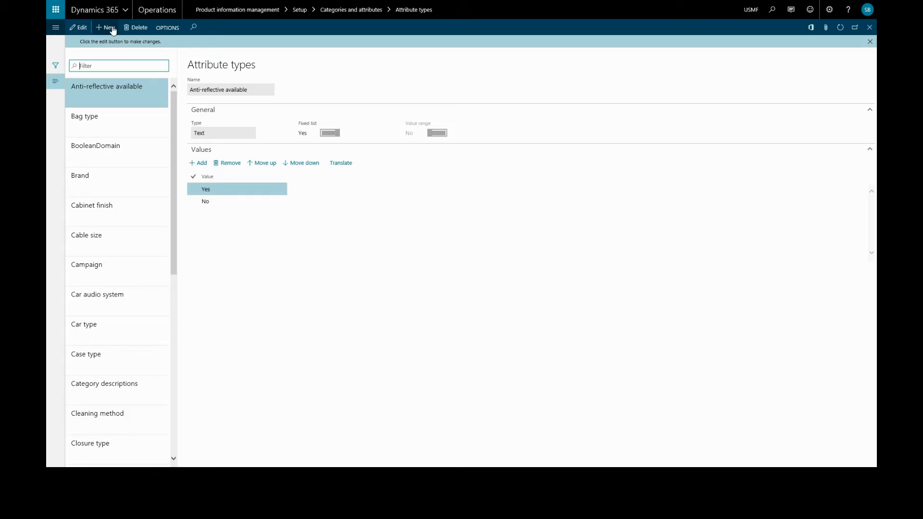
pyautogui.click(108, 27)
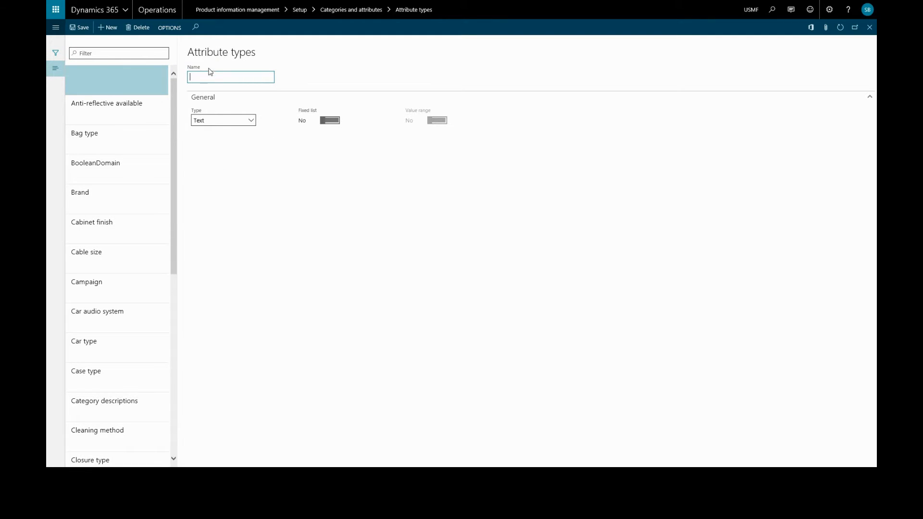
pyautogui.moveTo(230, 77)
pyautogui.write('Sleeved')
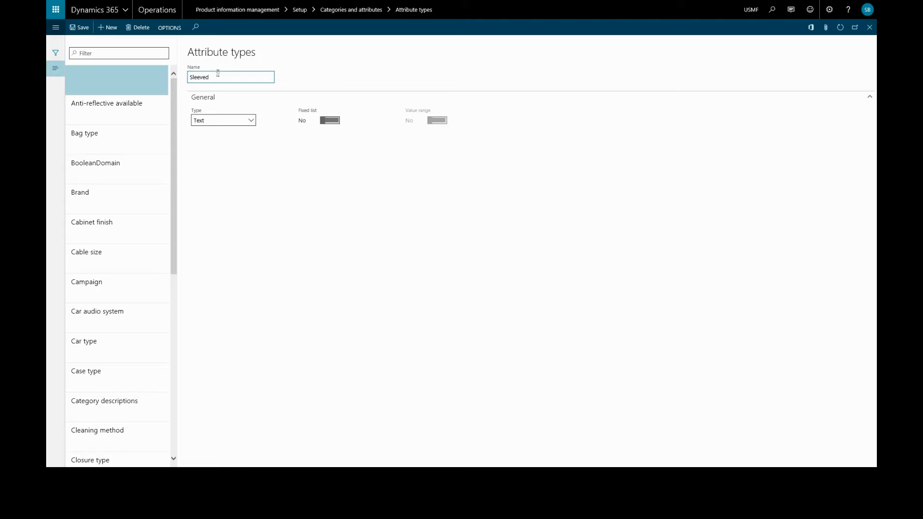
pyautogui.click(250, 120)
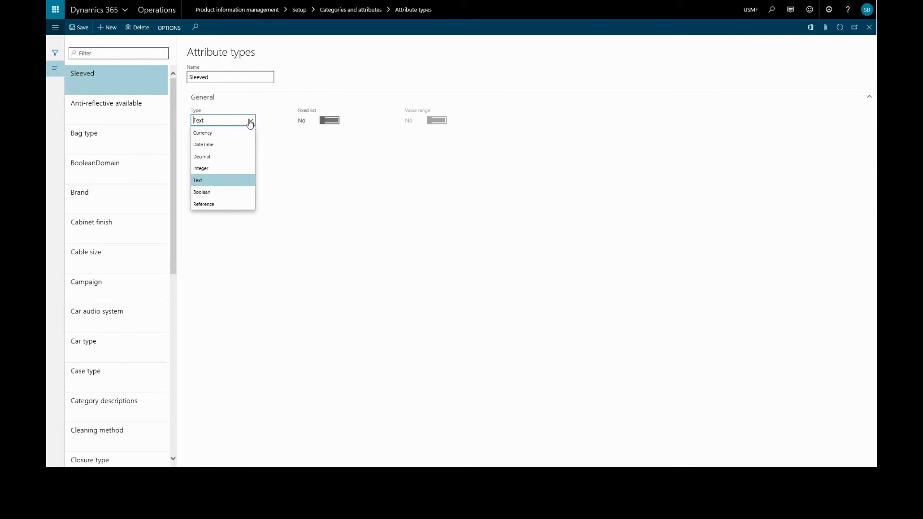
pyautogui.moveTo(212, 190)
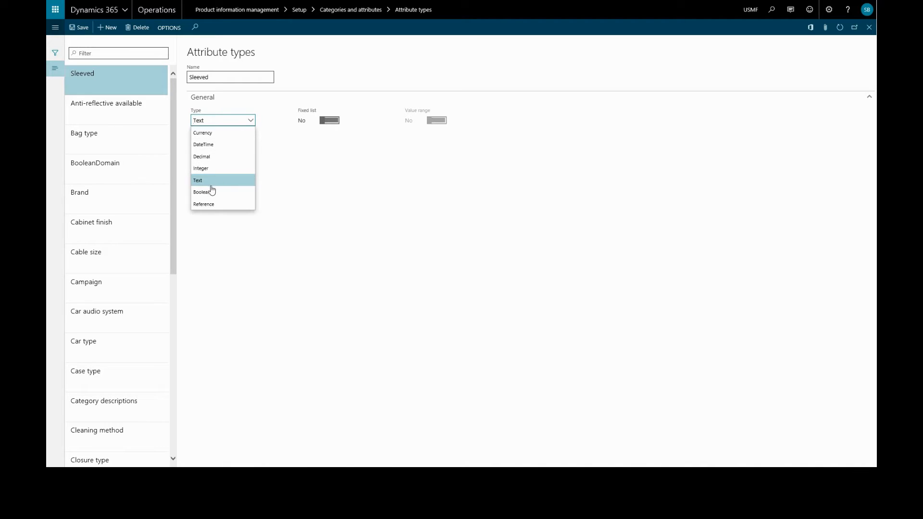
pyautogui.click(201, 192)
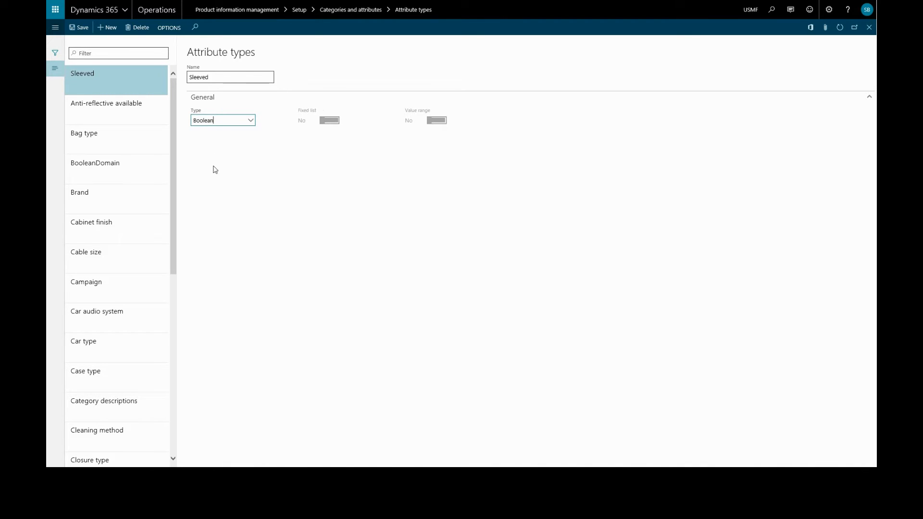
pyautogui.moveTo(324, 134)
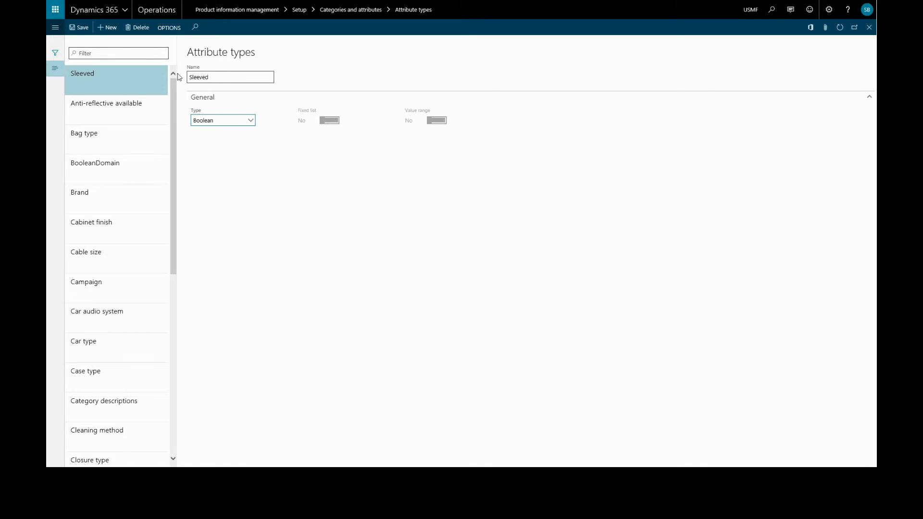
pyautogui.click(81, 27)
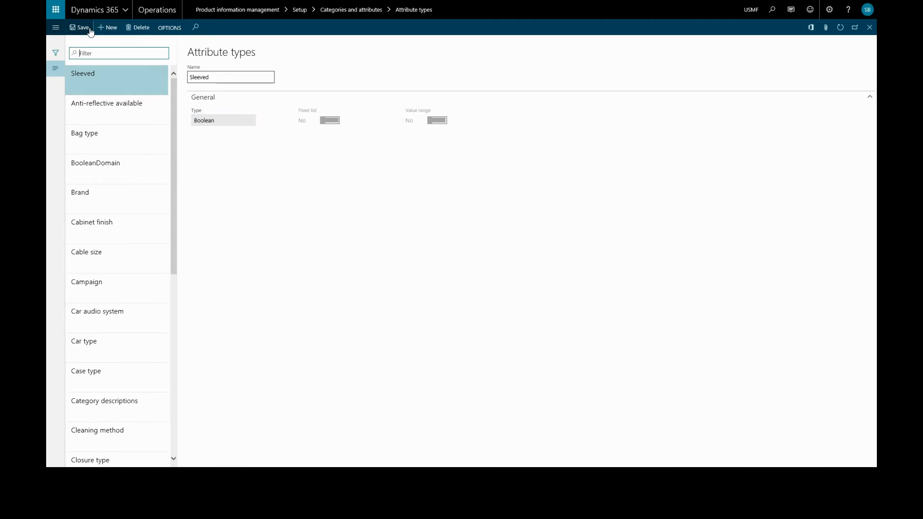
# Step: Create a new attribute type named Sleeve type that uses a fixed list
pyautogui.click(107, 27)
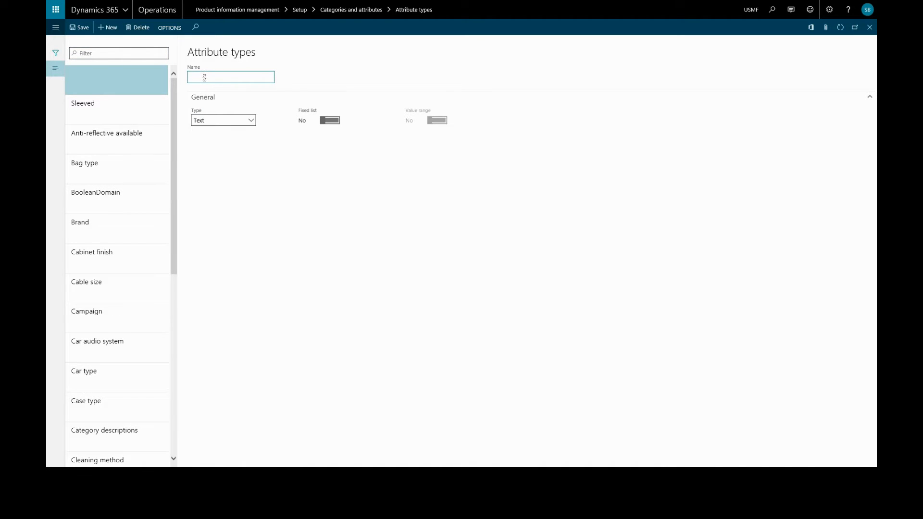
pyautogui.write('Sleeve')
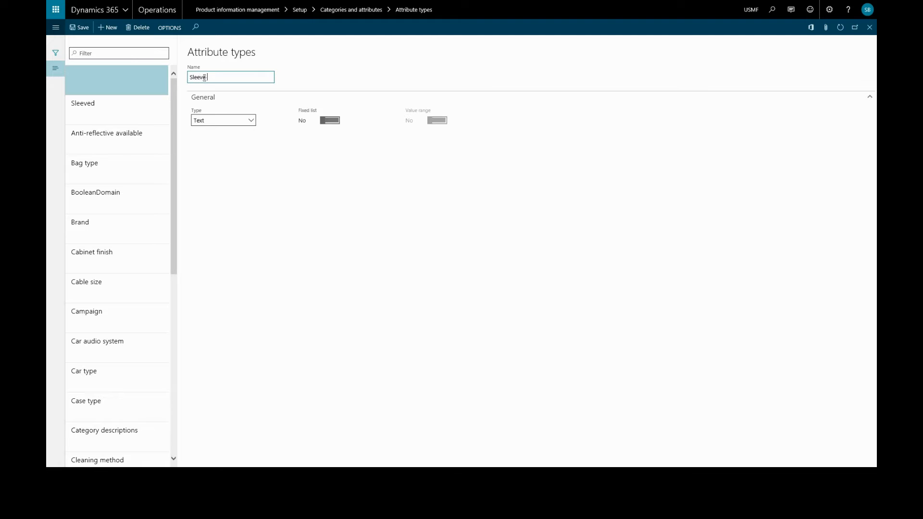
pyautogui.write('type')
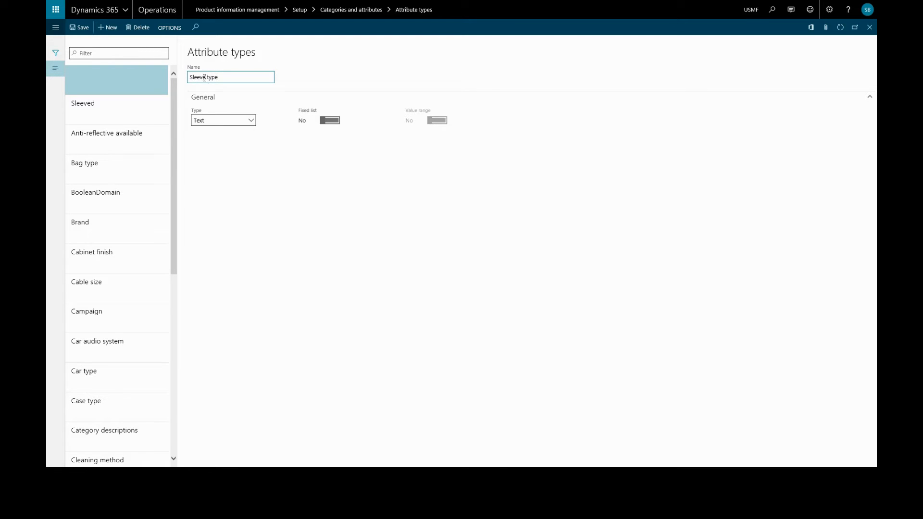
pyautogui.moveTo(222, 120)
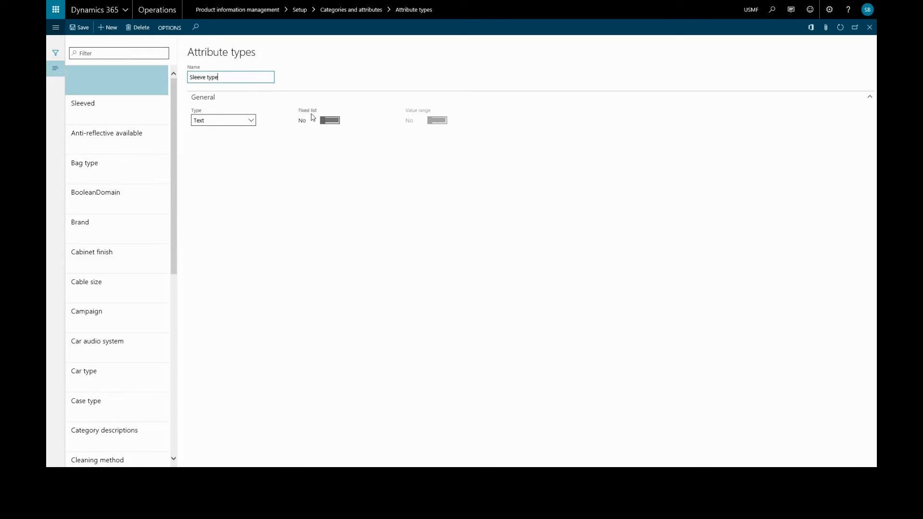
pyautogui.click(328, 120)
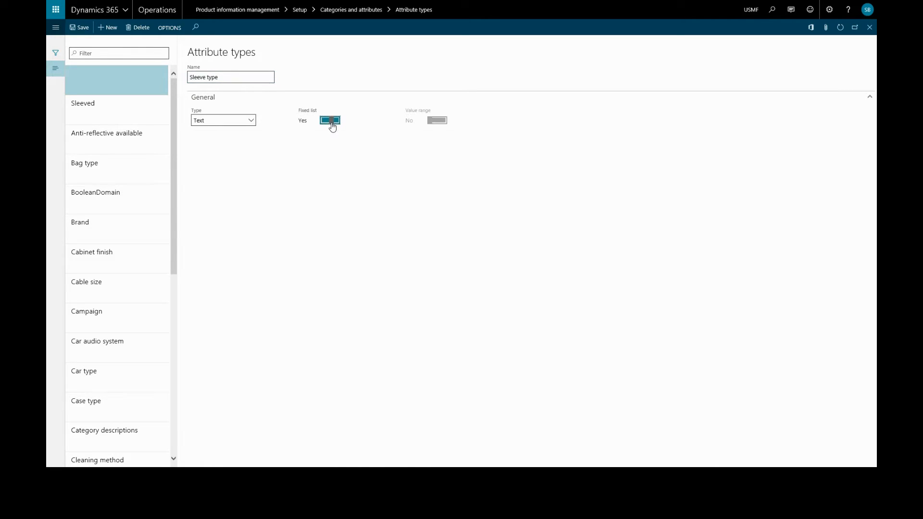
pyautogui.click(329, 120)
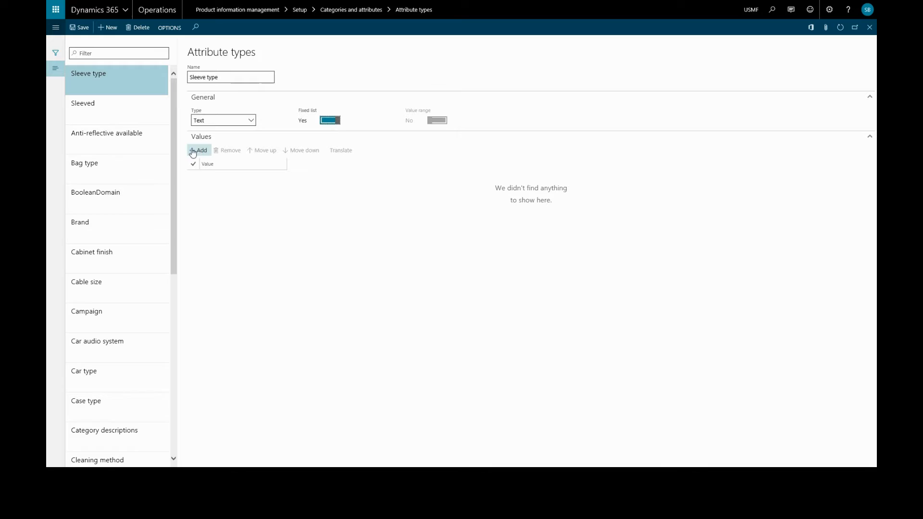
# Step: Add the fixed list values Long, Short and None to Sleeve type
pyautogui.click(198, 150)
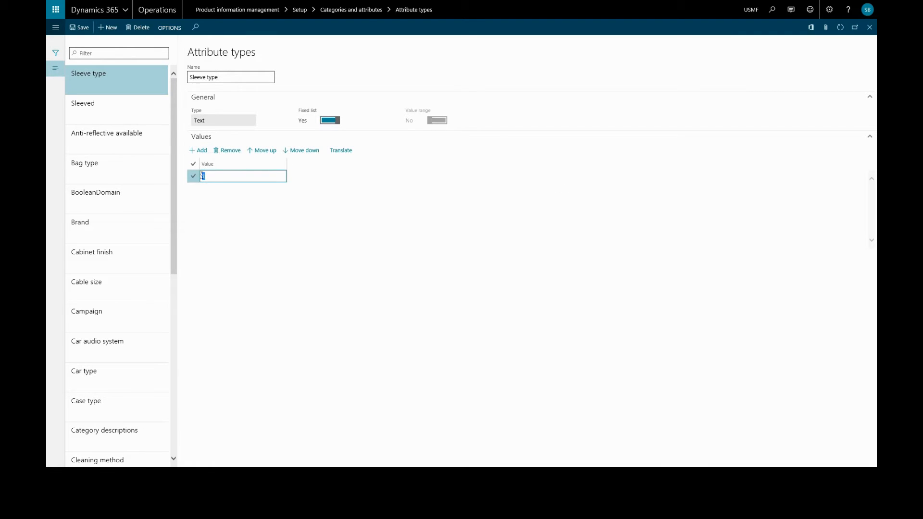
pyautogui.write('Lo')
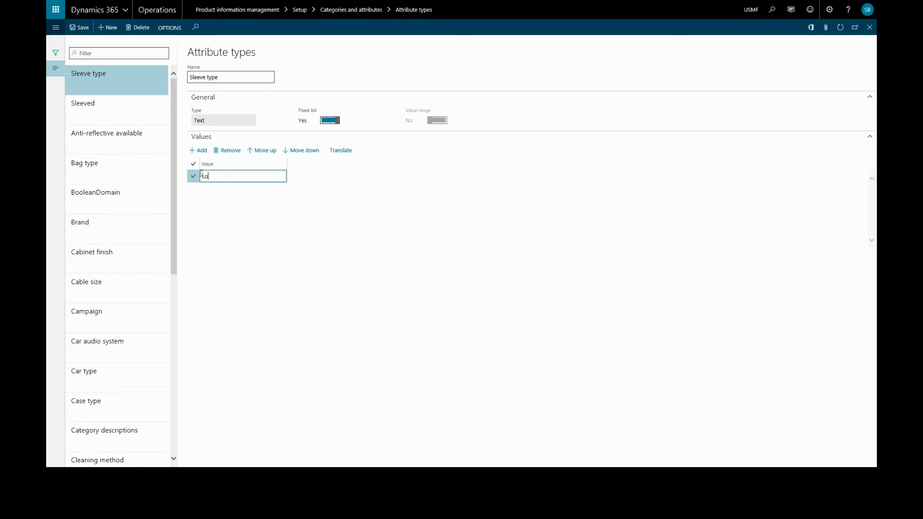
pyautogui.write('ng')
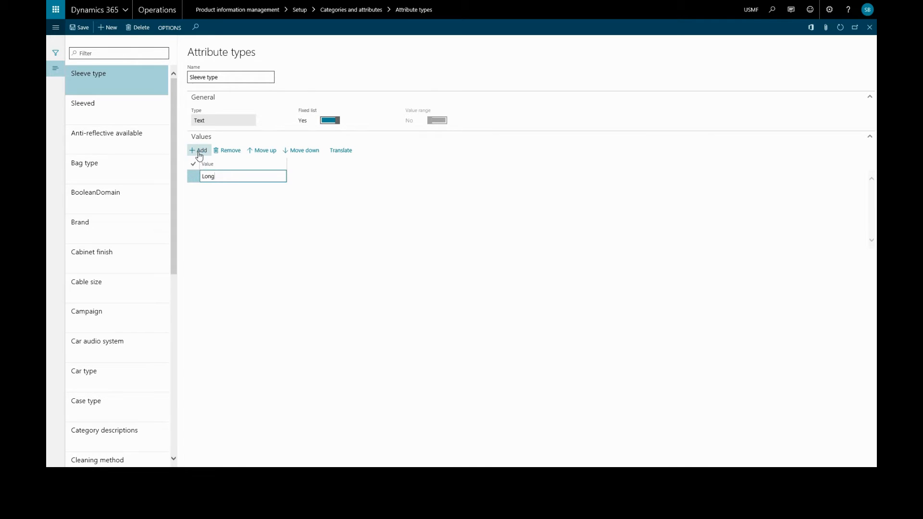
pyautogui.click(199, 150)
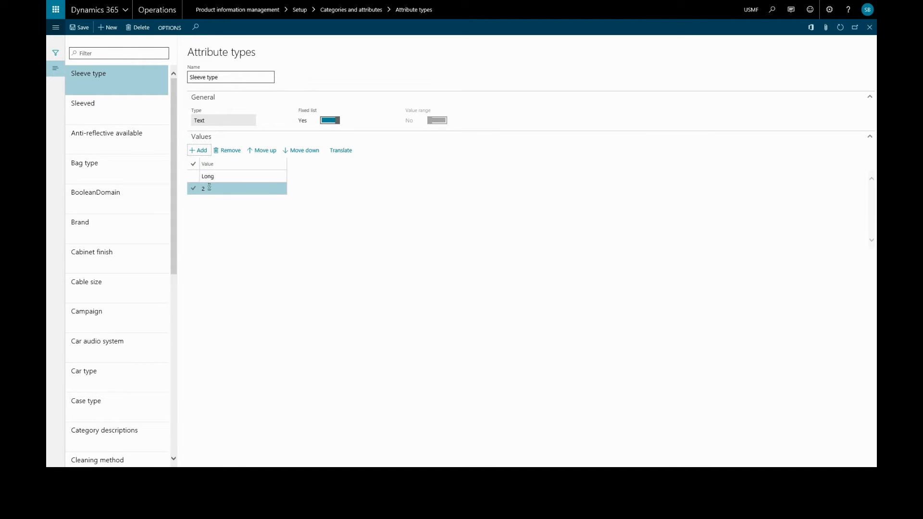
pyautogui.write('S')
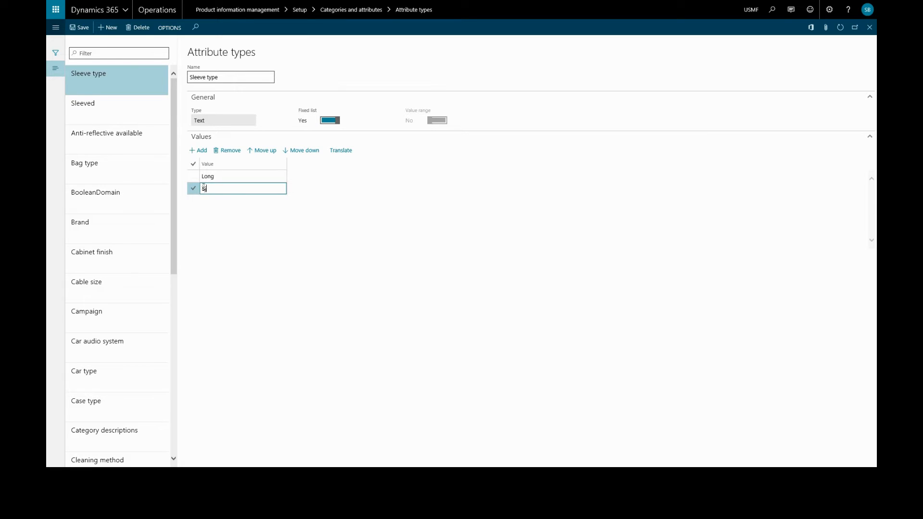
pyautogui.write('hort')
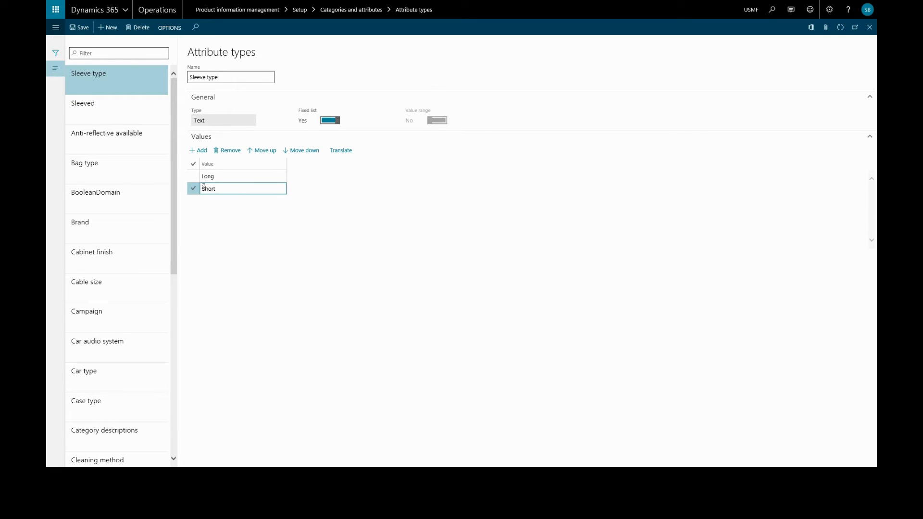
pyautogui.click(199, 150)
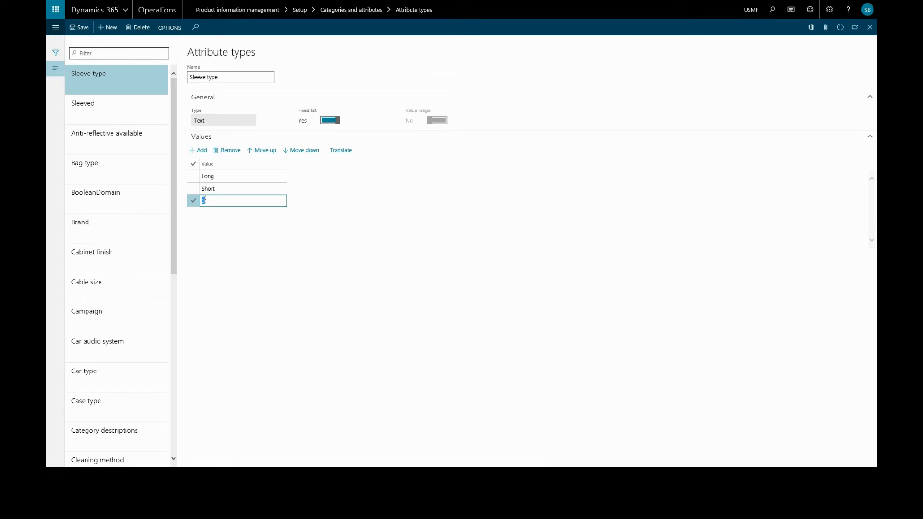
pyautogui.write('Non')
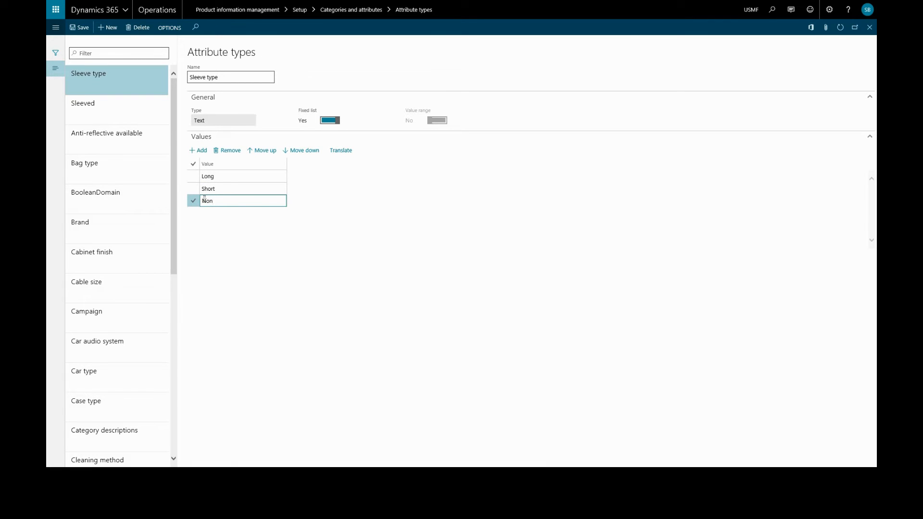
pyautogui.write('e')
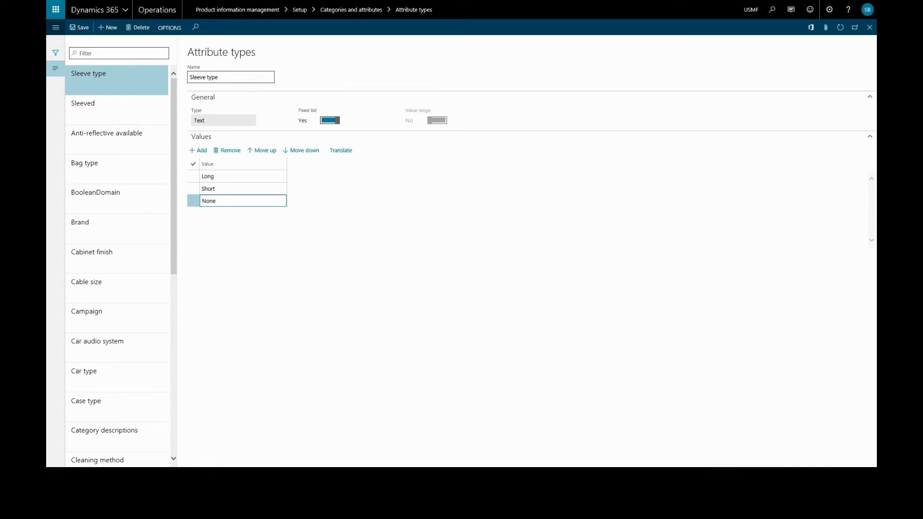
pyautogui.moveTo(111, 172)
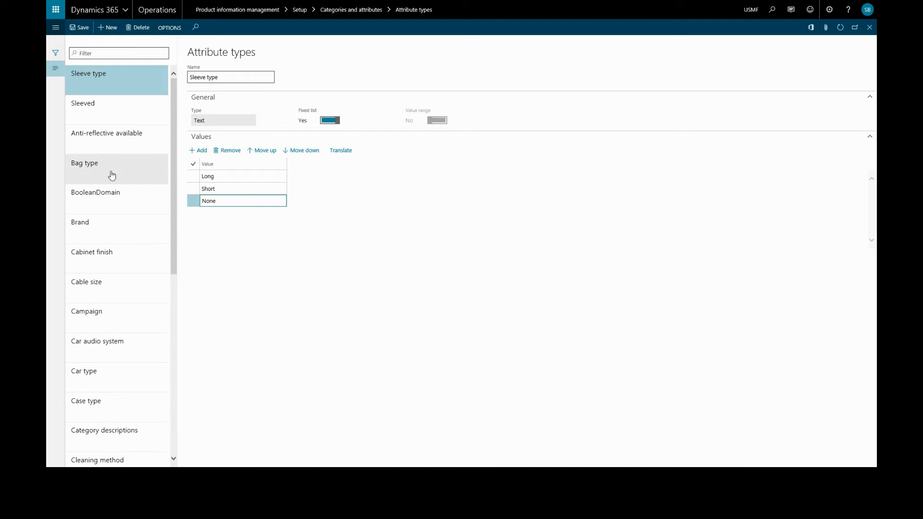
# Step: Navigate to Setup > Categories and attributes > Attributes in Product information management
pyautogui.click(55, 9)
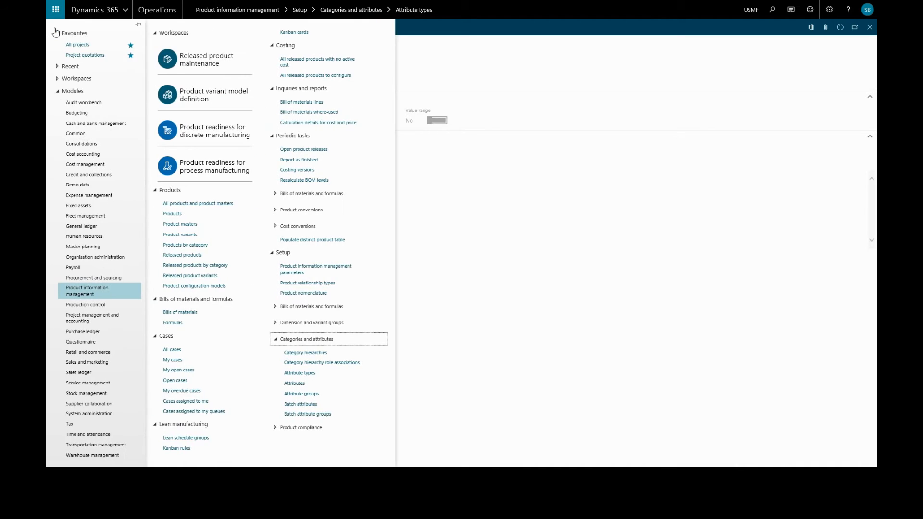
pyautogui.moveTo(282, 359)
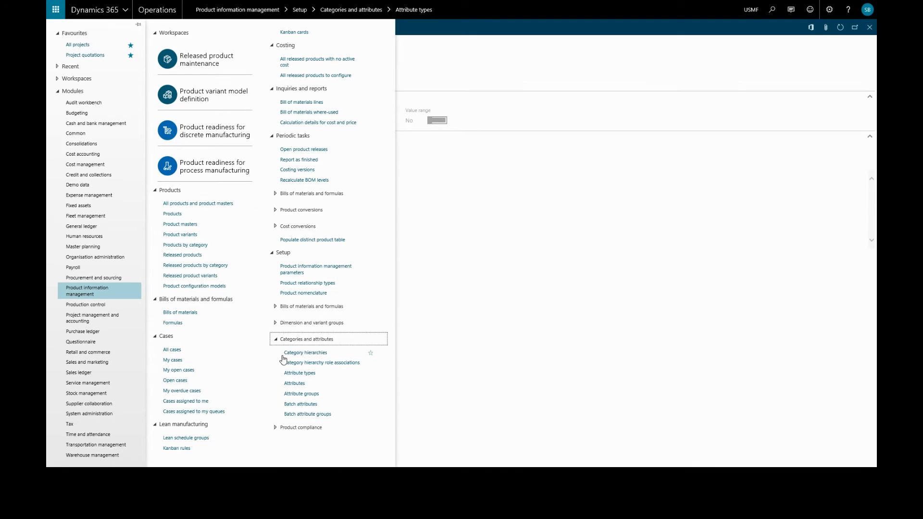
pyautogui.click(295, 383)
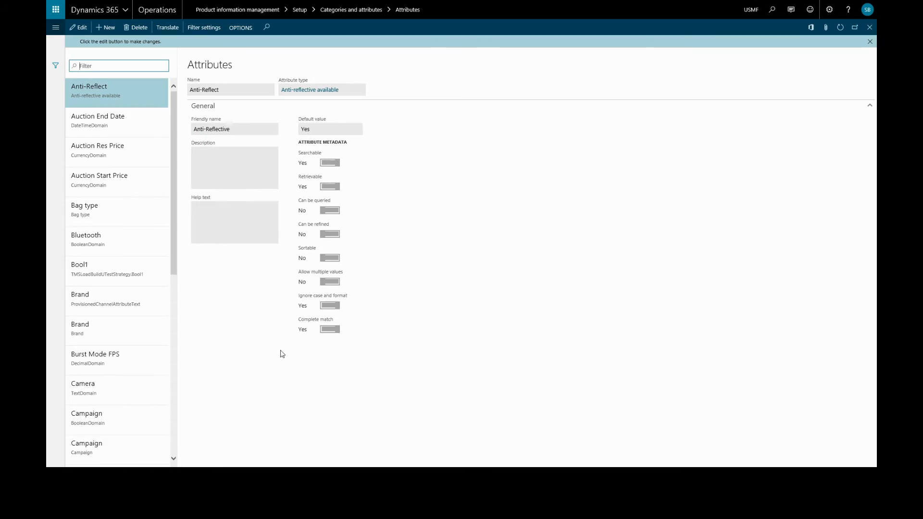
pyautogui.moveTo(104, 27)
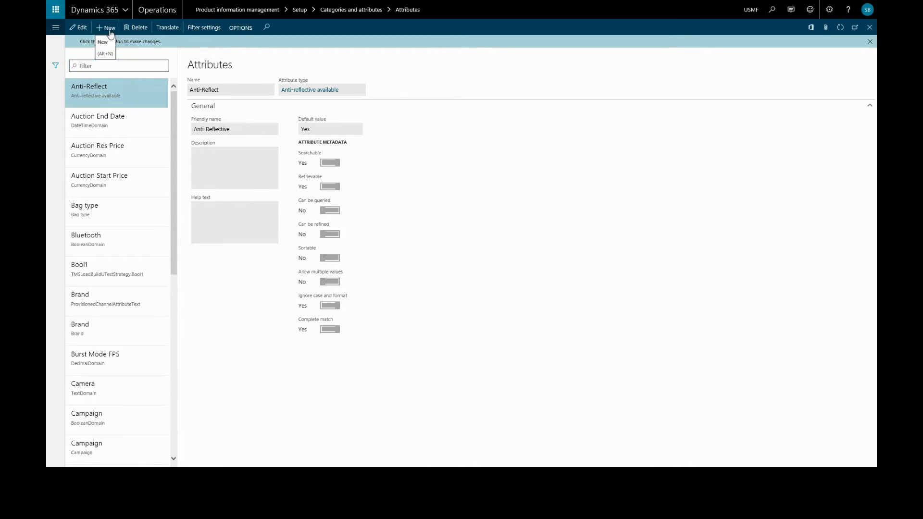
# Step: Add a Sleeved attribute of attribute type Sleeved, save it, and default it to Yes
pyautogui.click(106, 27)
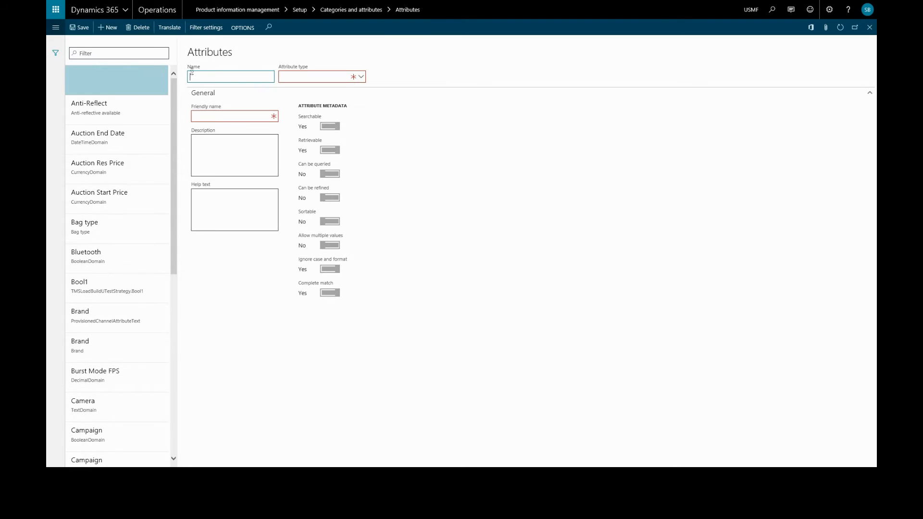
pyautogui.write('s')
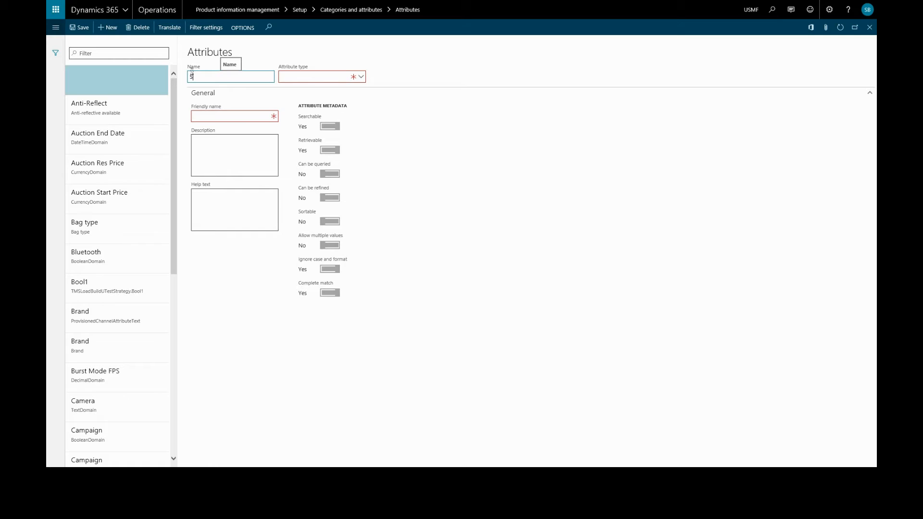
pyautogui.write('Sleeved')
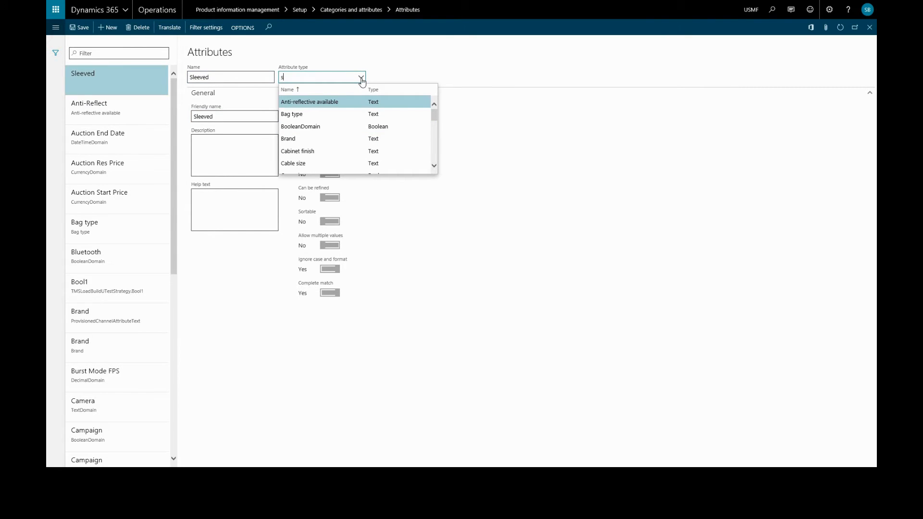
pyautogui.write('l')
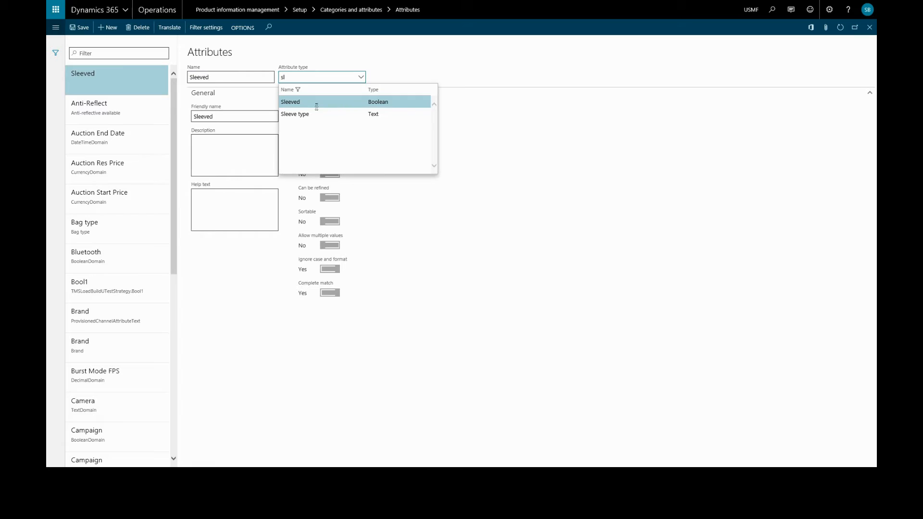
pyautogui.click(289, 102)
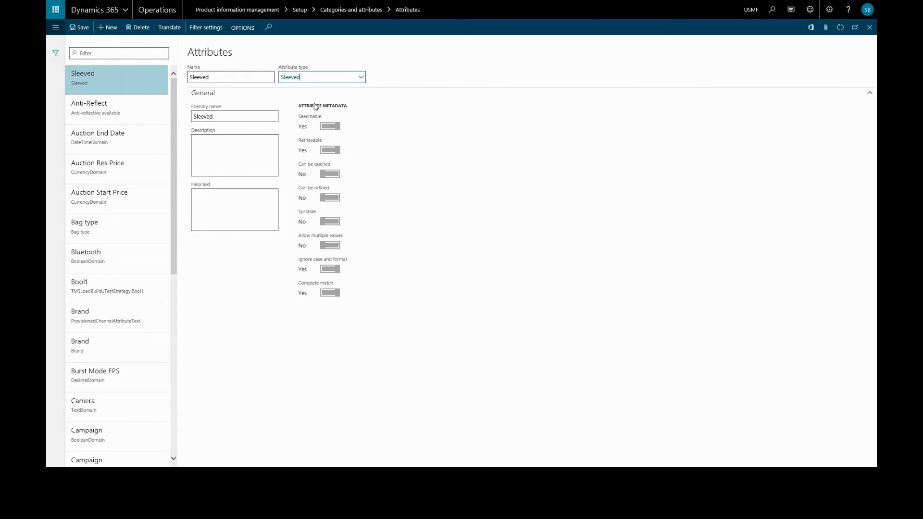
pyautogui.moveTo(299, 99)
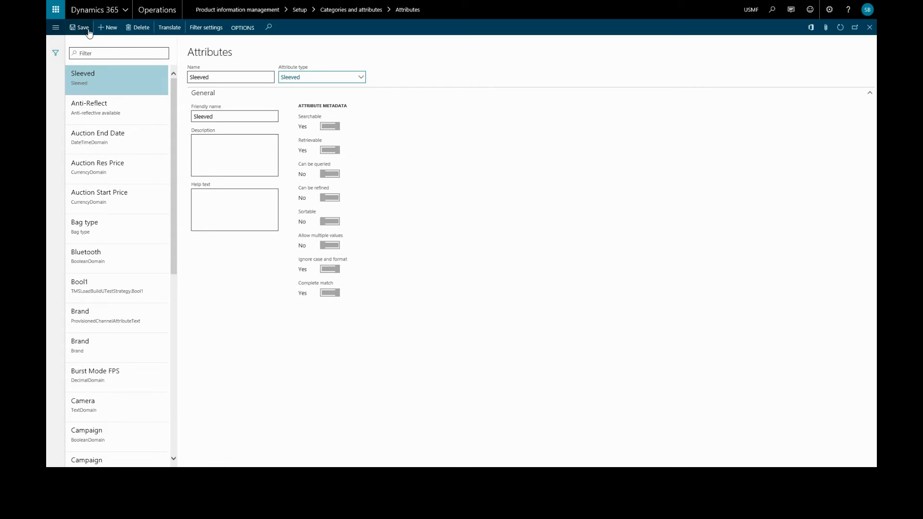
pyautogui.click(81, 26)
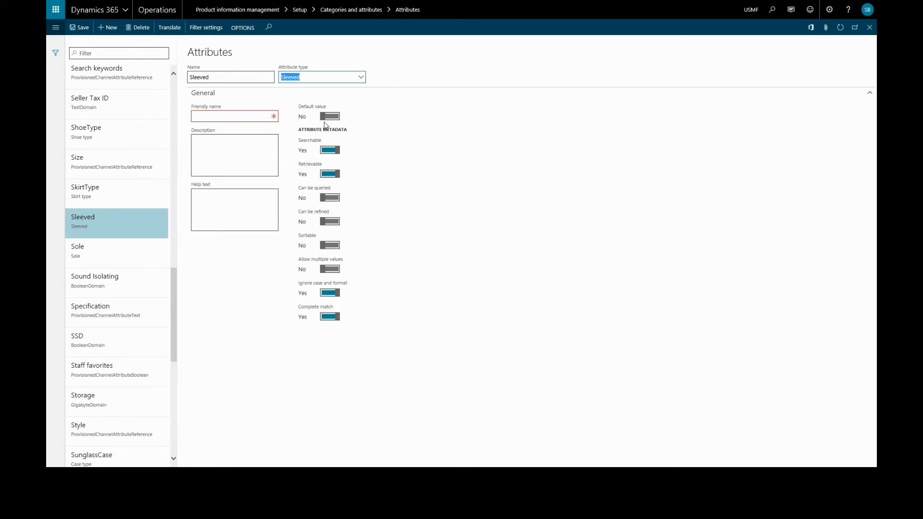
pyautogui.click(330, 116)
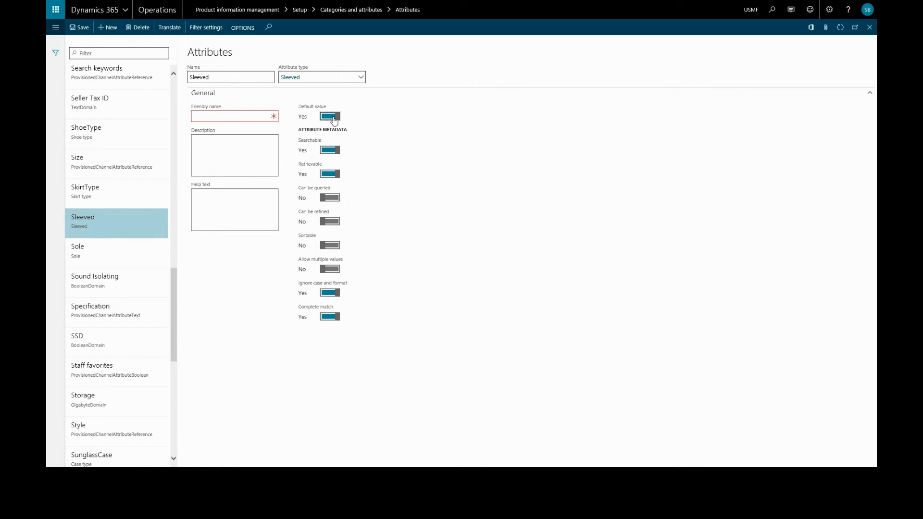
pyautogui.moveTo(335, 162)
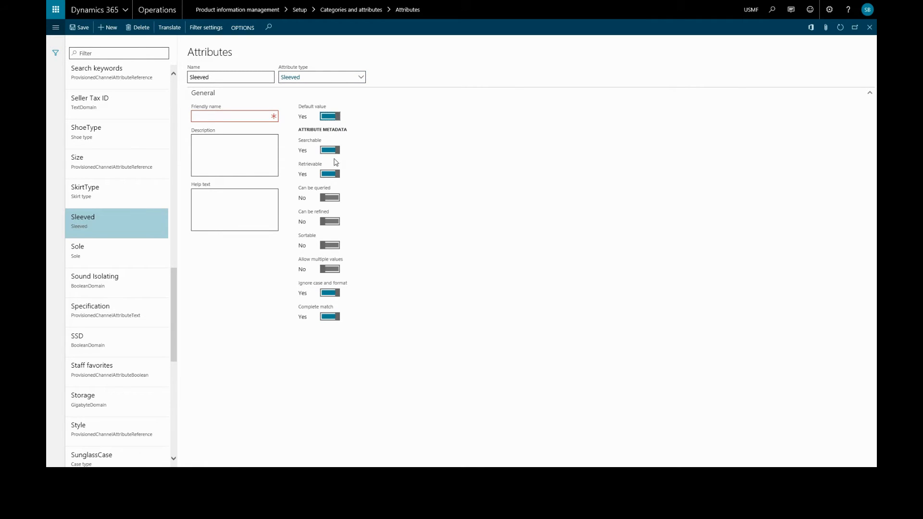
pyautogui.moveTo(350, 211)
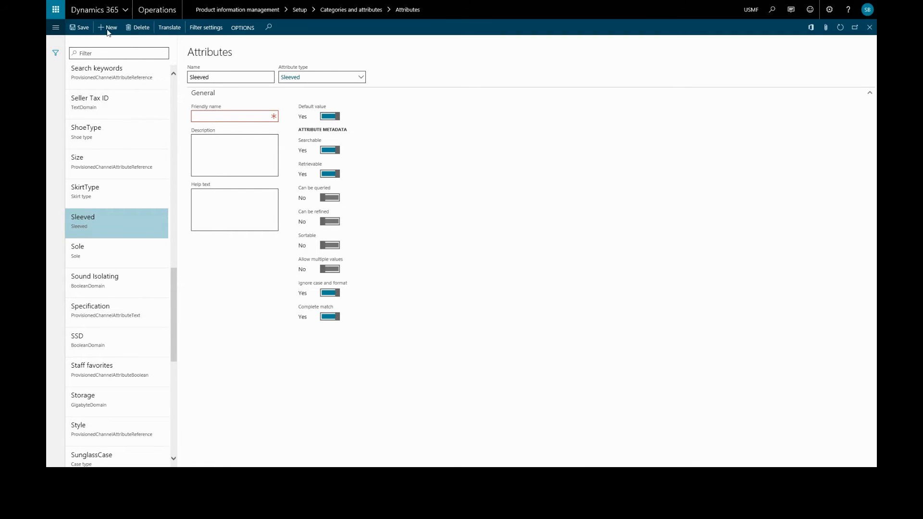
# Step: Add a Sleeve type attribute using the Sleeve type attribute type and save it
pyautogui.click(107, 27)
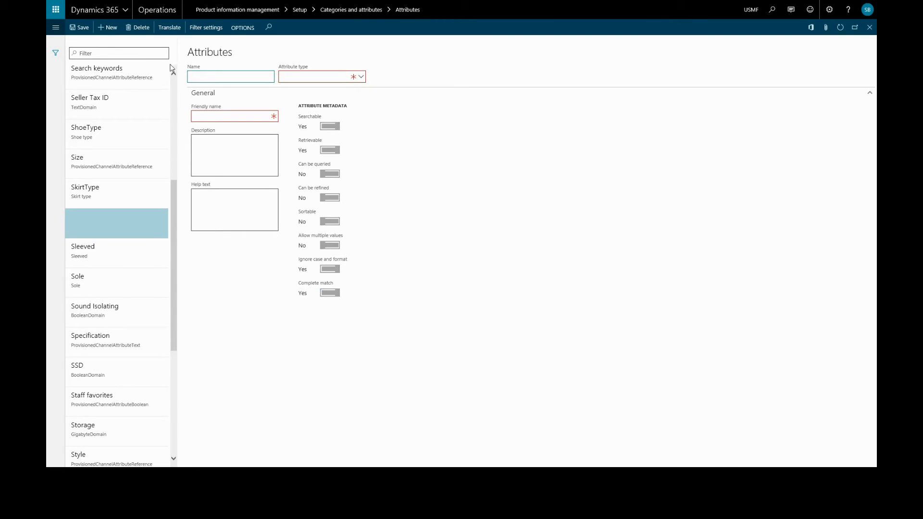
pyautogui.click(230, 77)
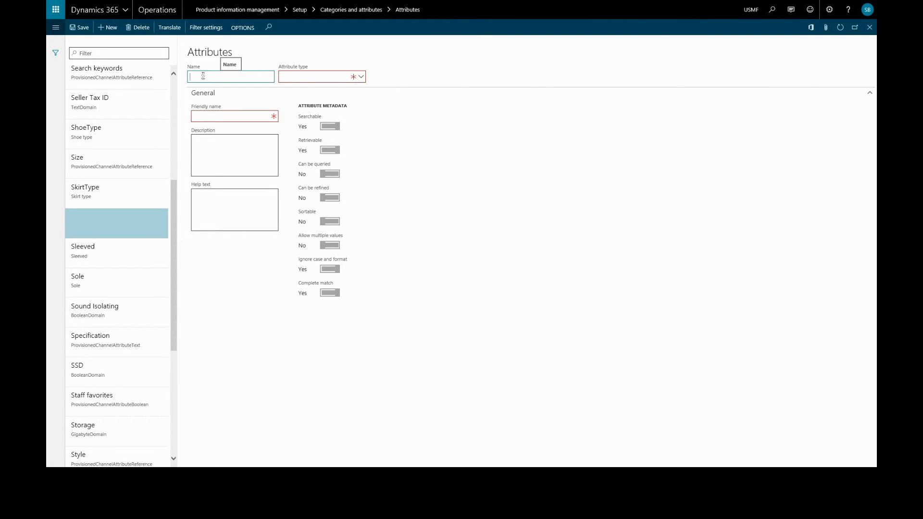
pyautogui.write('Sleeve')
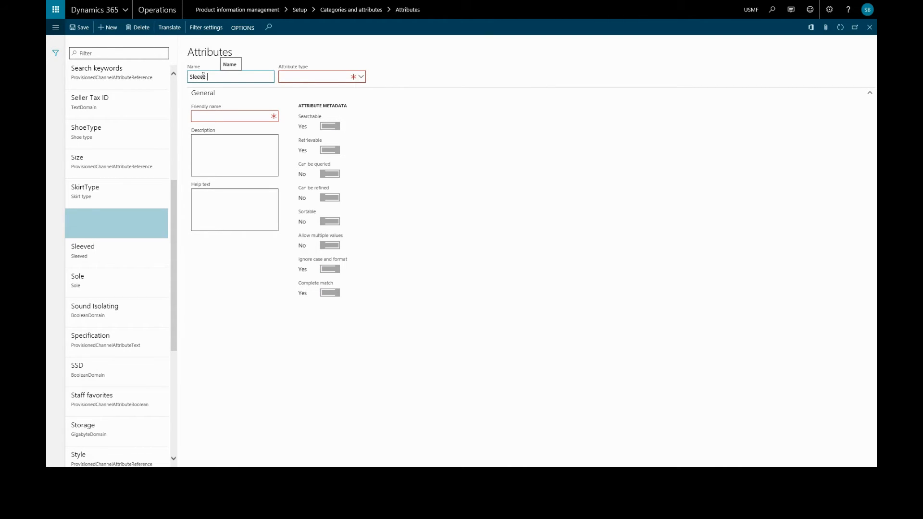
pyautogui.write('type')
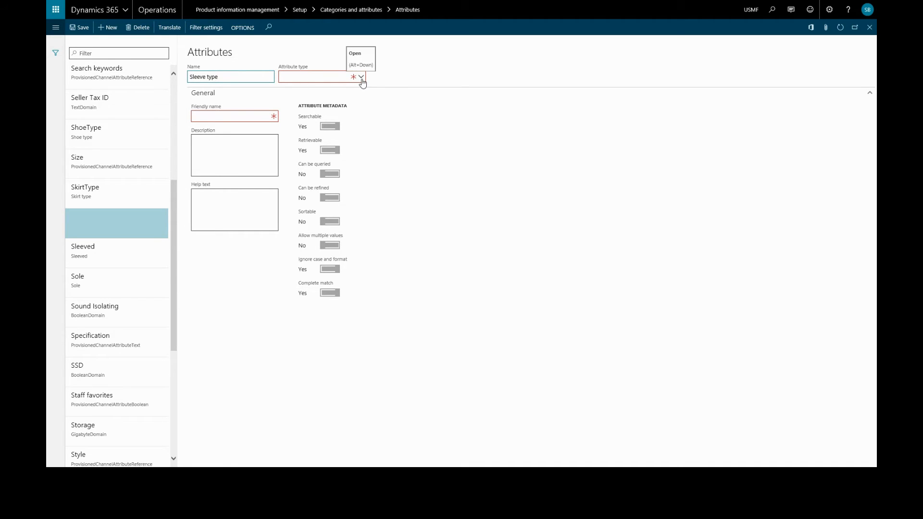
pyautogui.click(360, 77)
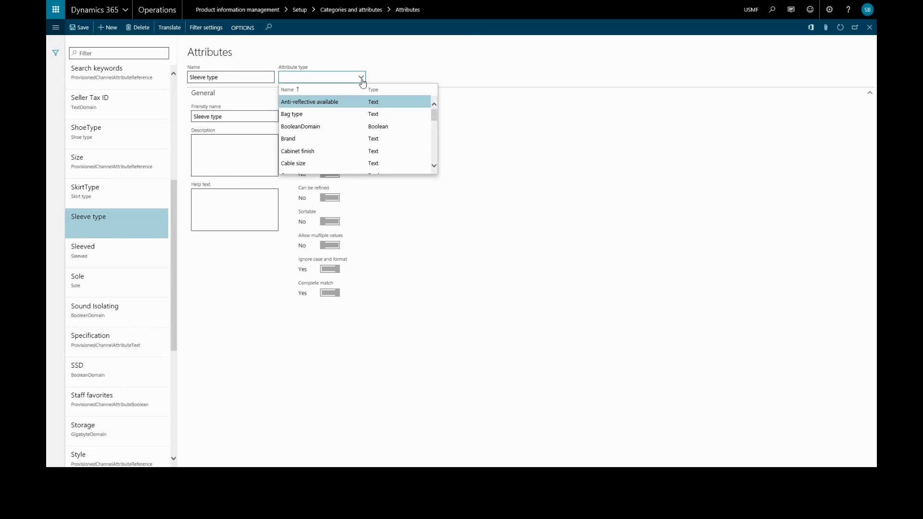
pyautogui.write('sl')
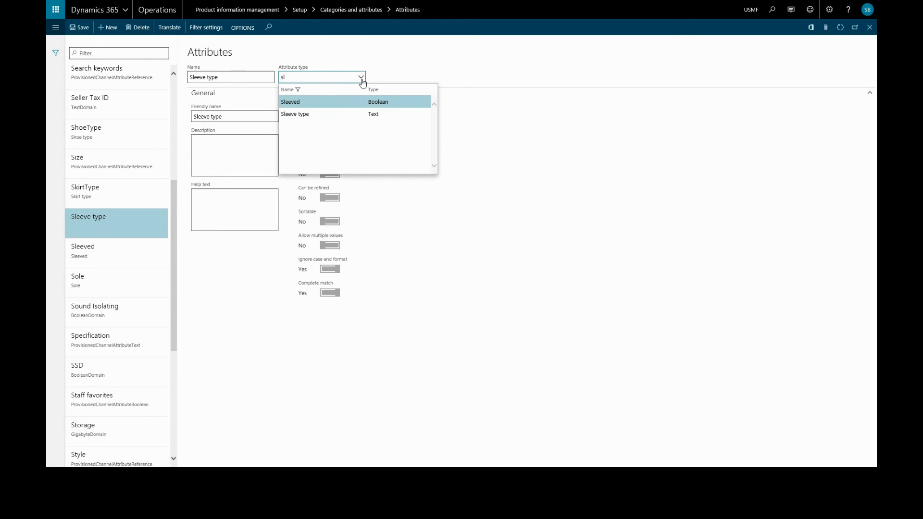
pyautogui.moveTo(322, 113)
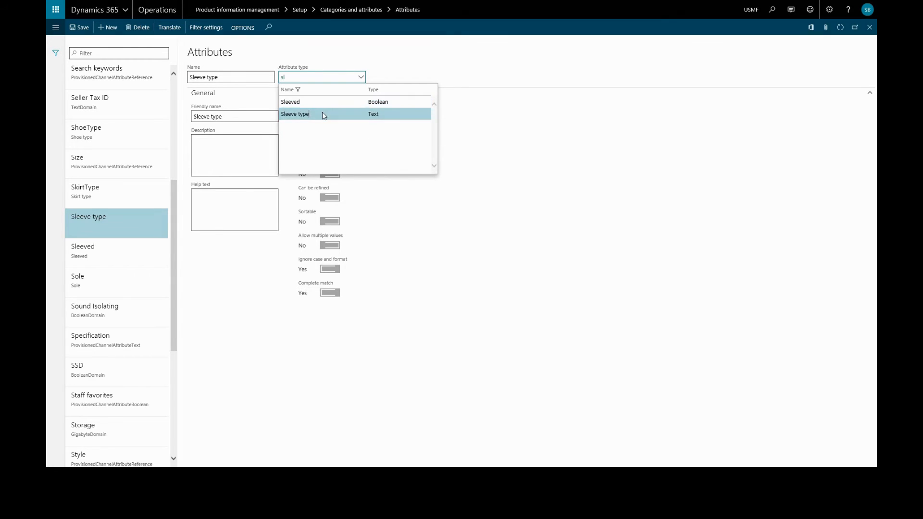
pyautogui.click(296, 113)
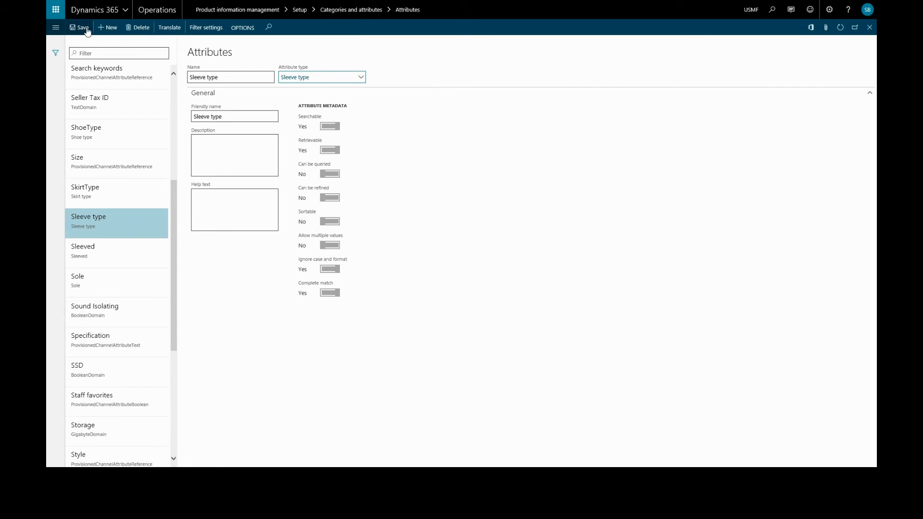
pyautogui.click(82, 26)
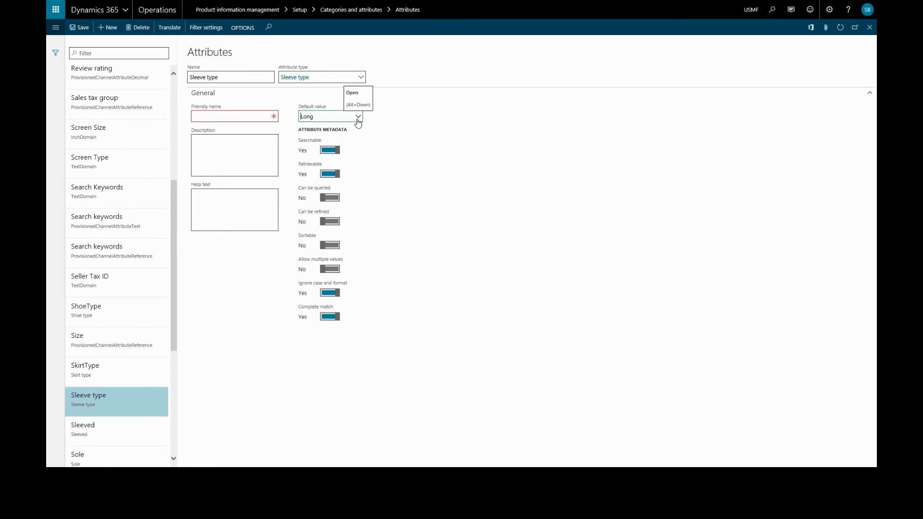
# Step: Set the Sleeve type attribute's default value to Long and finish editing
pyautogui.click(358, 116)
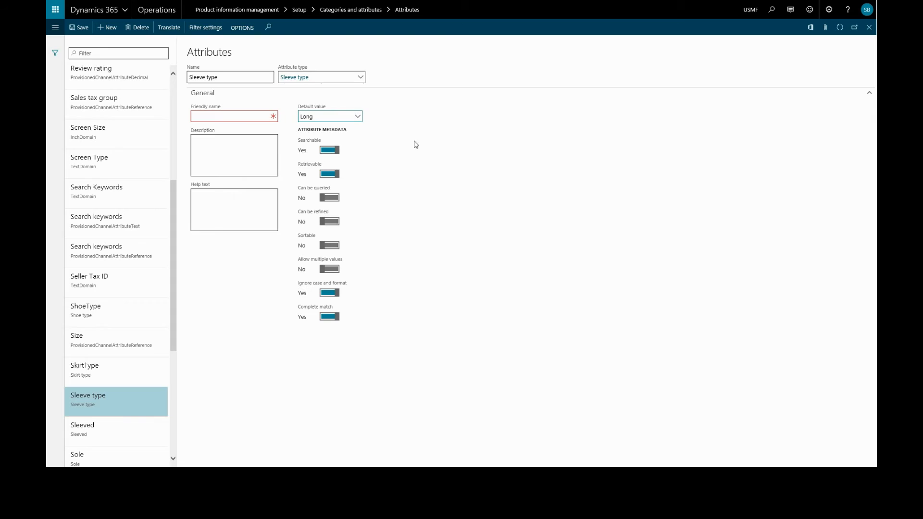
pyautogui.click(77, 27)
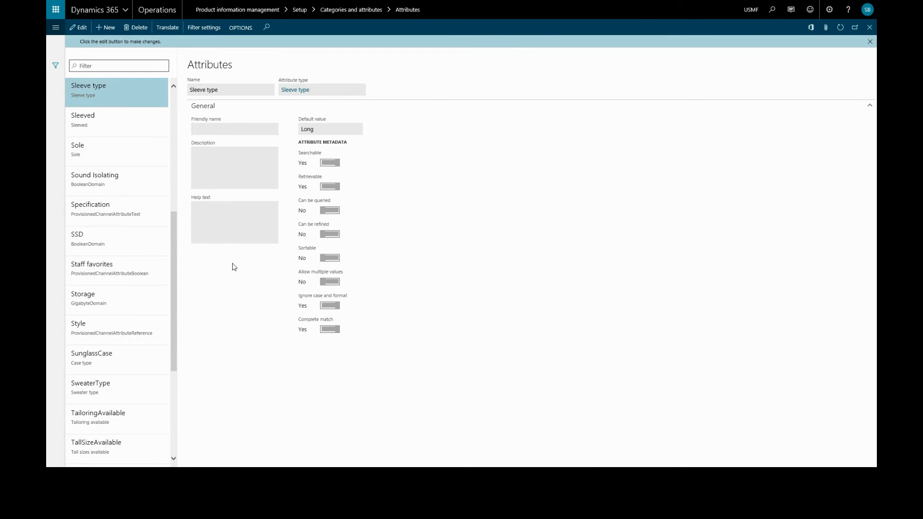
pyautogui.moveTo(56, 27)
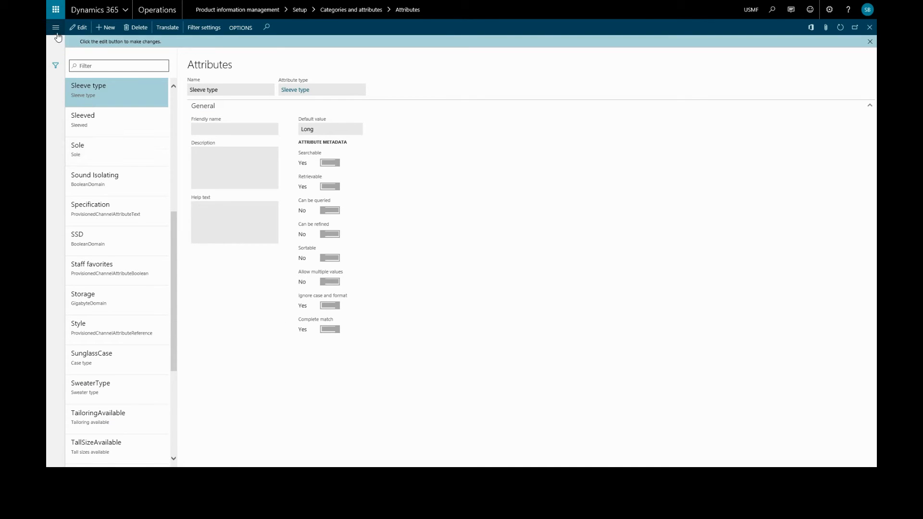
pyautogui.moveTo(56, 27)
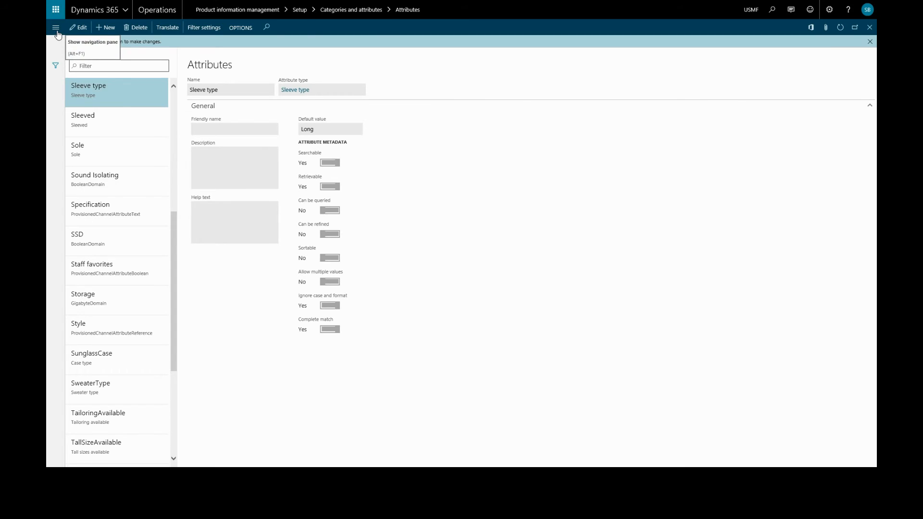
# Step: Navigate to Setup > Categories and attributes > Attribute groups
pyautogui.click(56, 27)
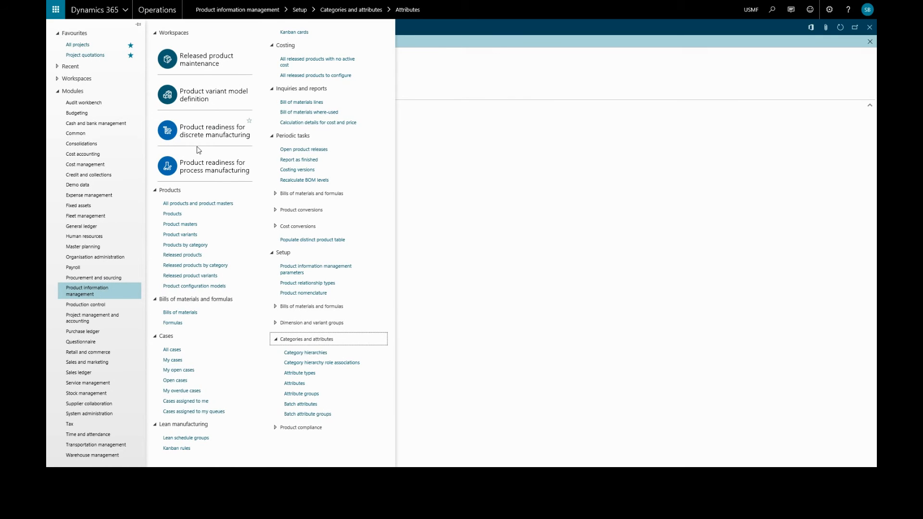
pyautogui.moveTo(300, 393)
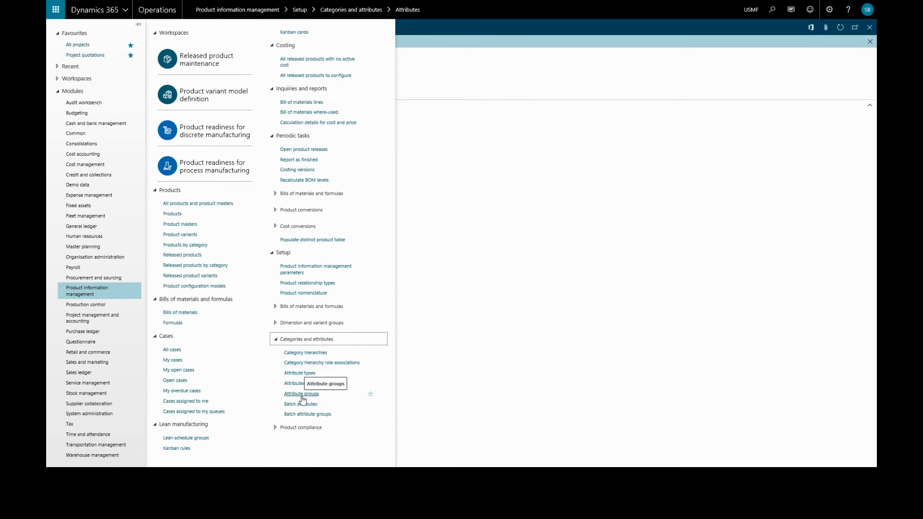
pyautogui.click(301, 394)
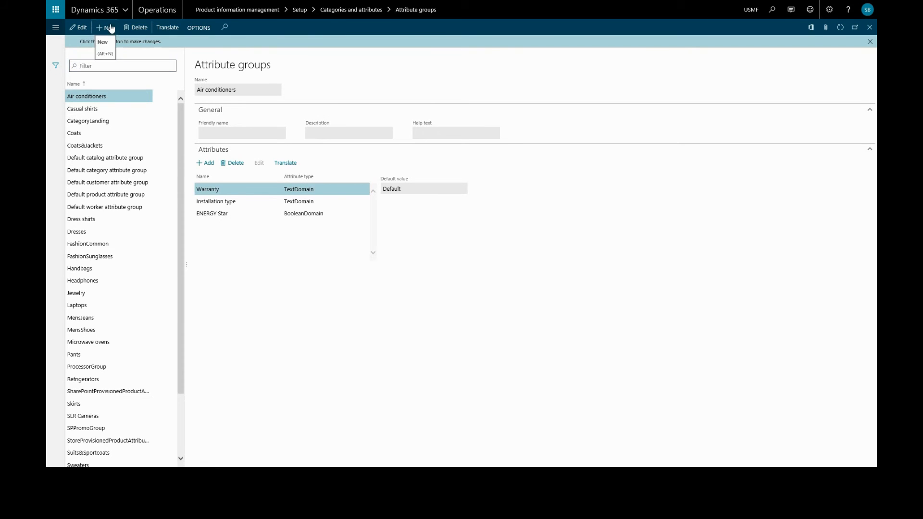
# Step: Start a new attribute group named T sleeves and begin adding attributes to it
pyautogui.click(107, 27)
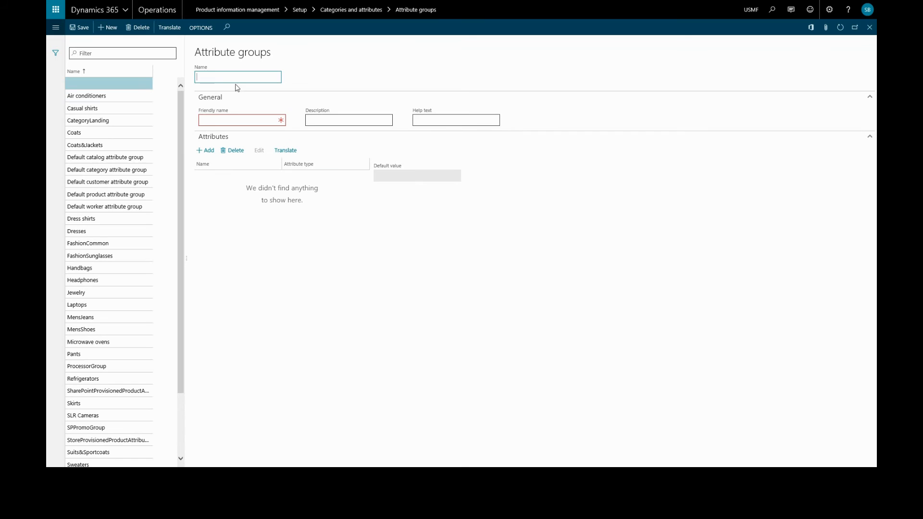
pyautogui.write('1')
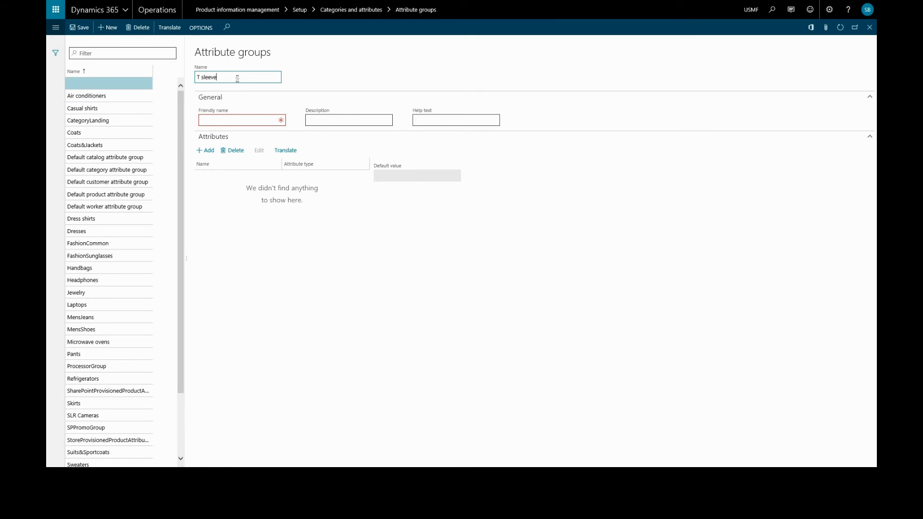
pyautogui.write('s')
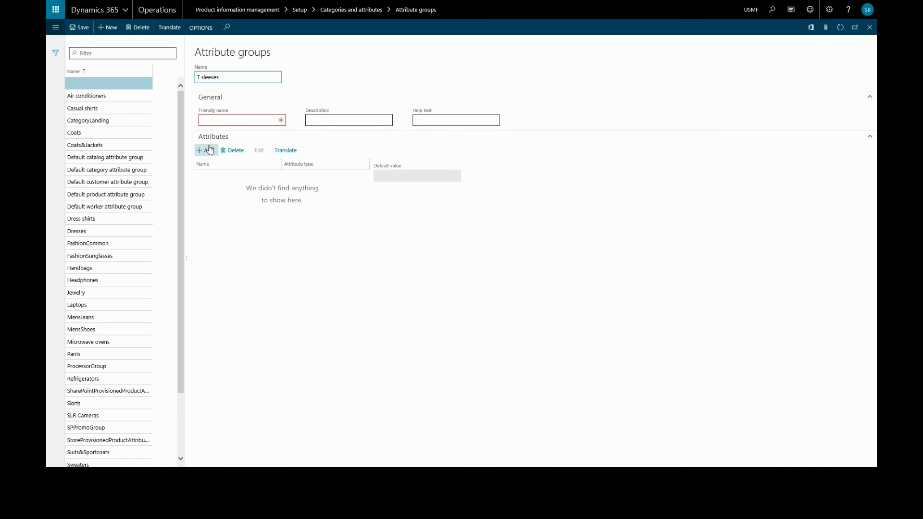
pyautogui.click(204, 150)
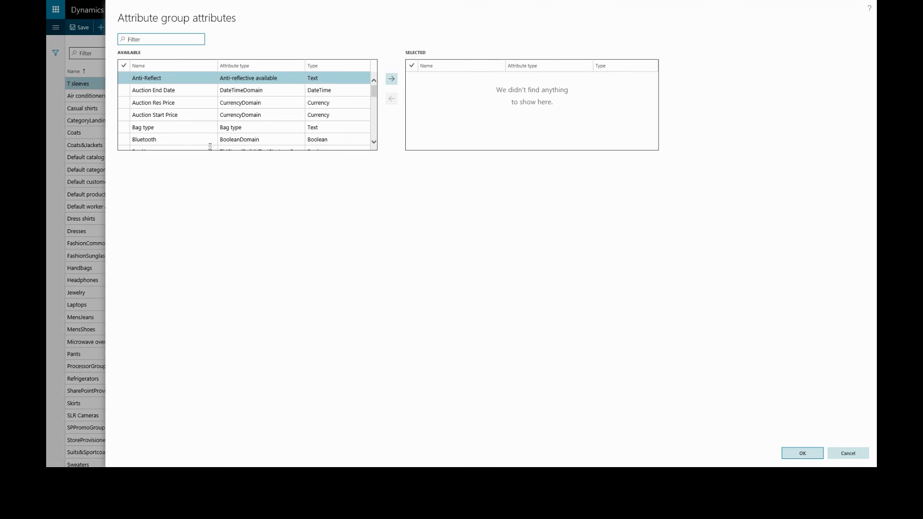
# Step: Filter attributes by 'sle', select Sleeved and Sleeve type, and confirm adding them to the group
pyautogui.click(160, 38)
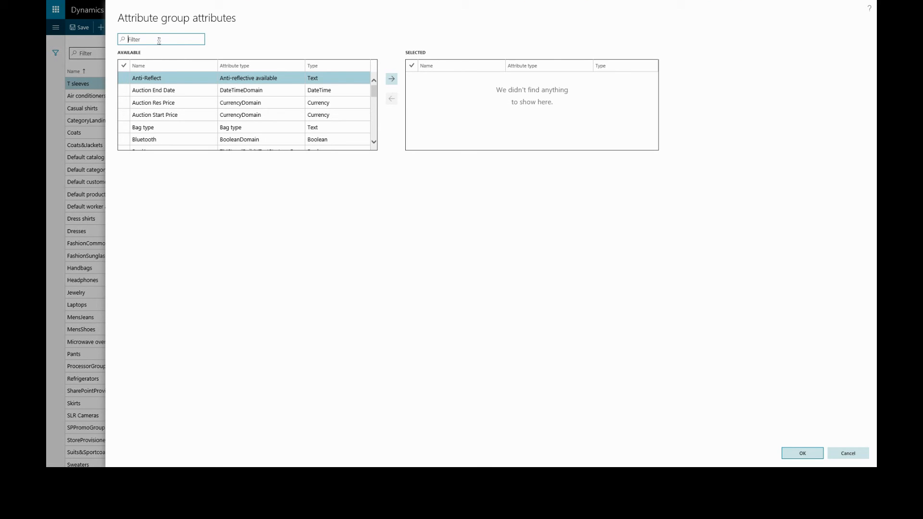
pyautogui.write('sle')
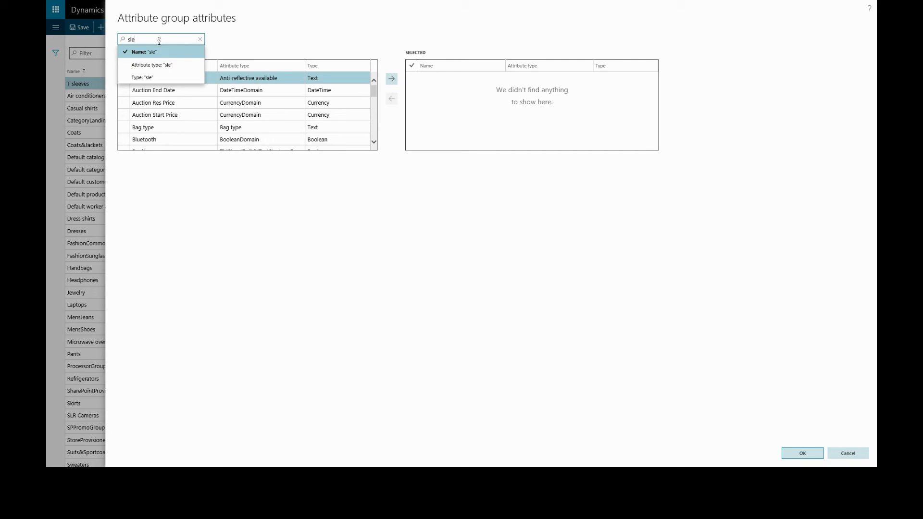
pyautogui.click(148, 52)
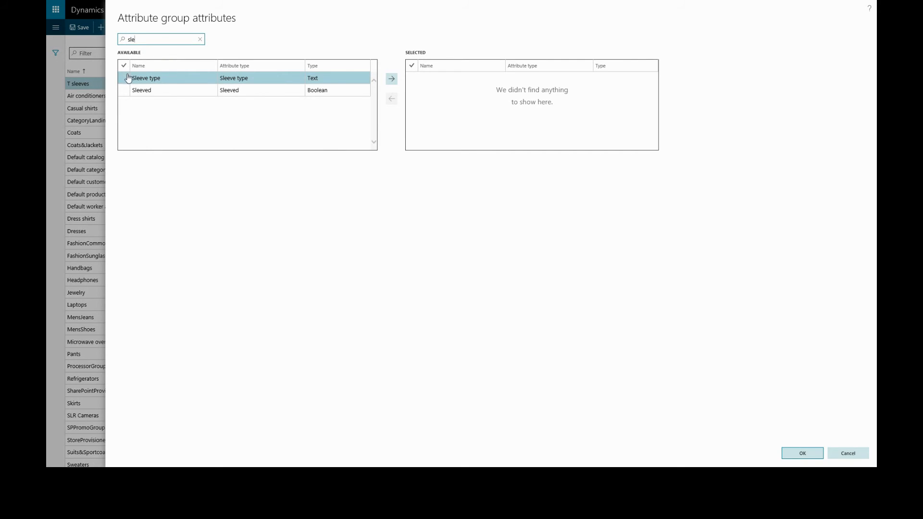
pyautogui.click(124, 65)
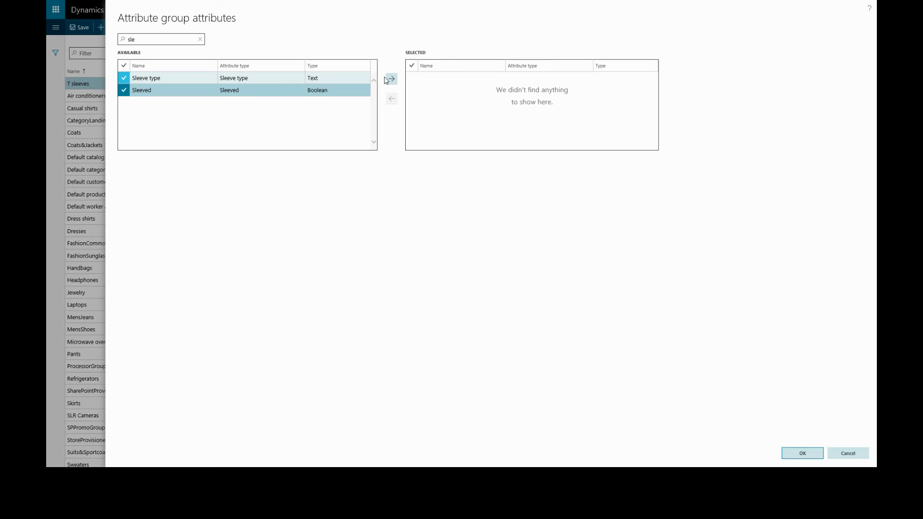
pyautogui.click(391, 78)
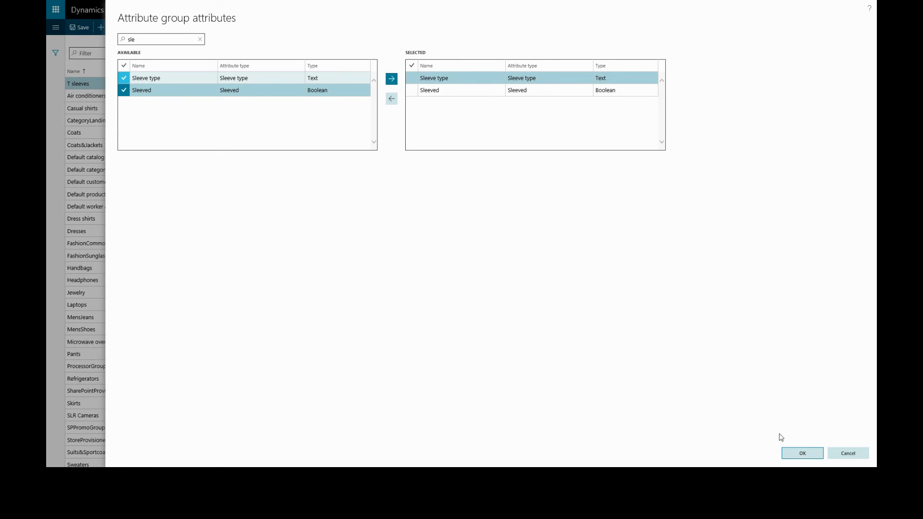
pyautogui.click(802, 453)
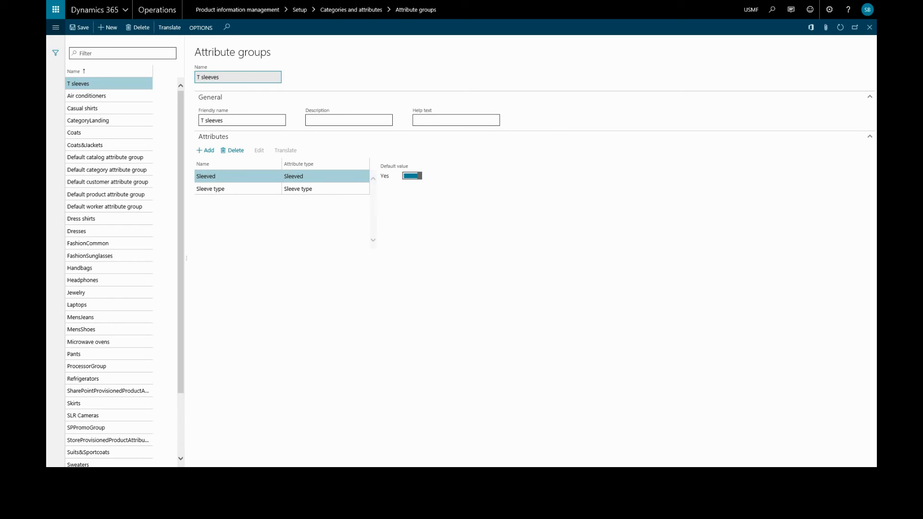
pyautogui.moveTo(529, 274)
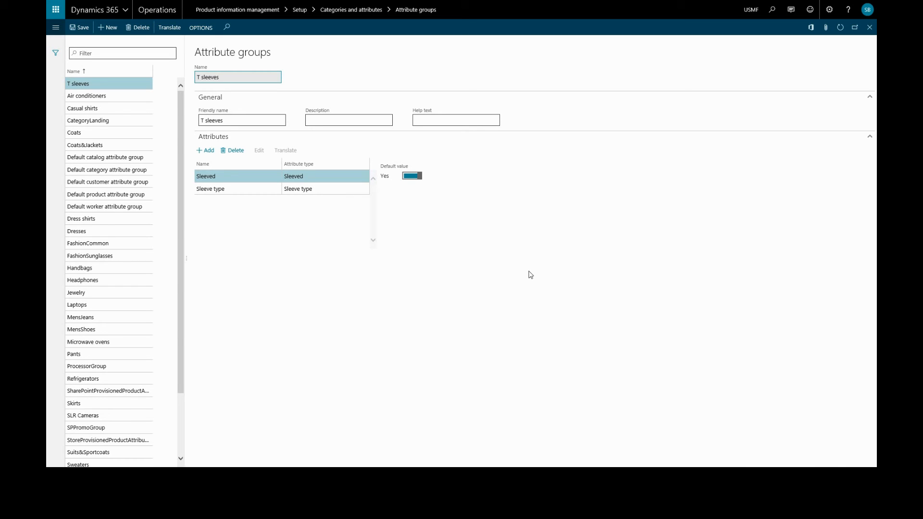
pyautogui.moveTo(498, 276)
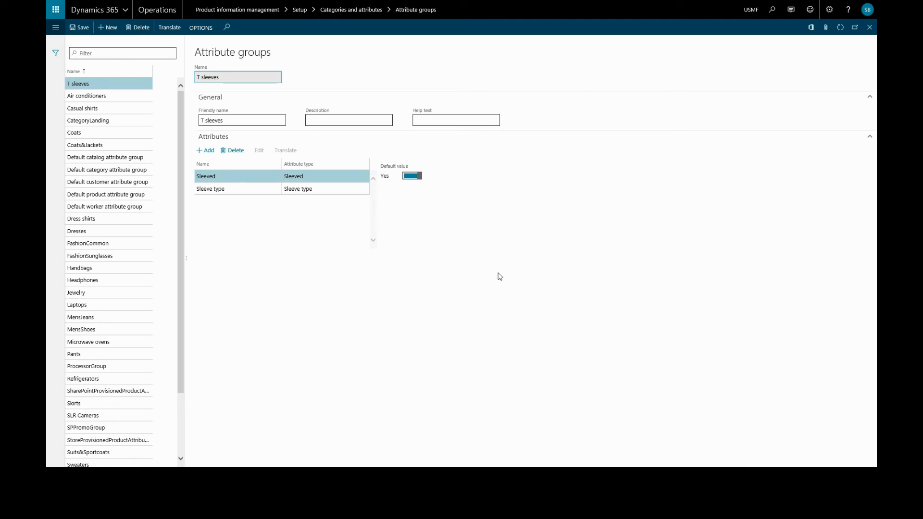
pyautogui.moveTo(178, 118)
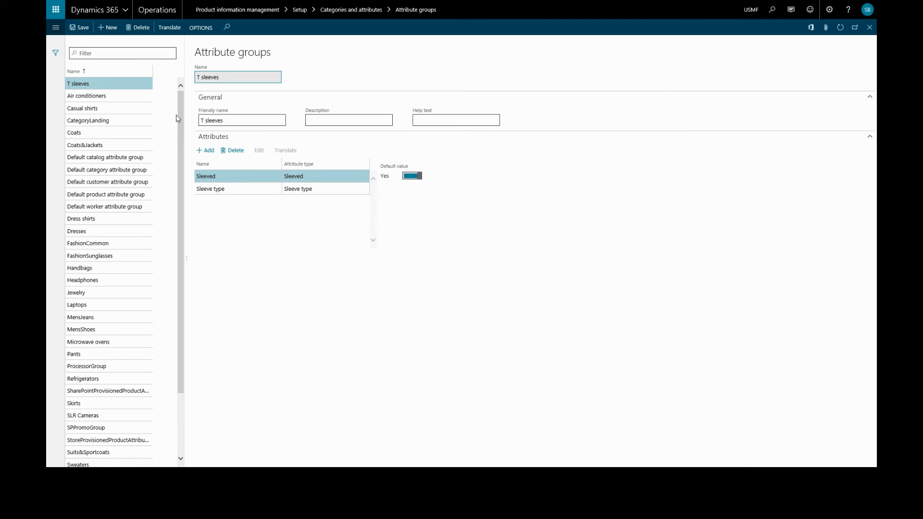
pyautogui.moveTo(56, 27)
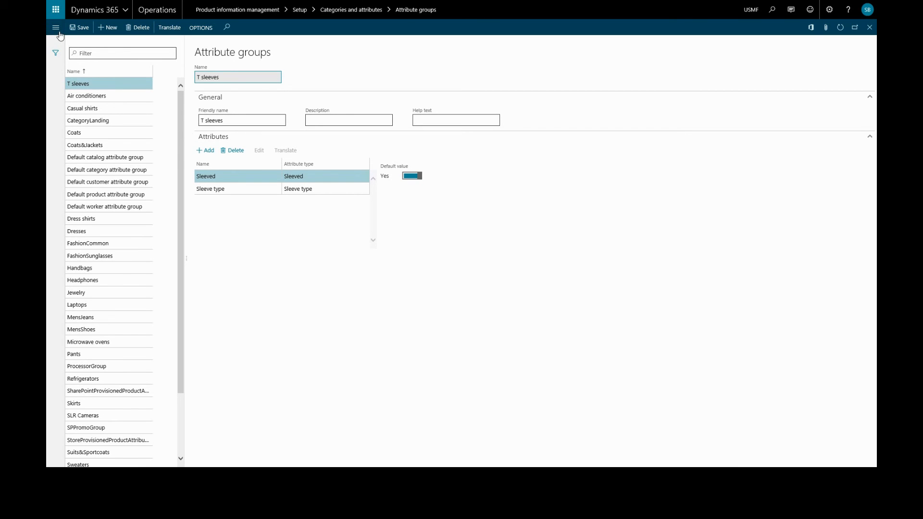
pyautogui.click(56, 27)
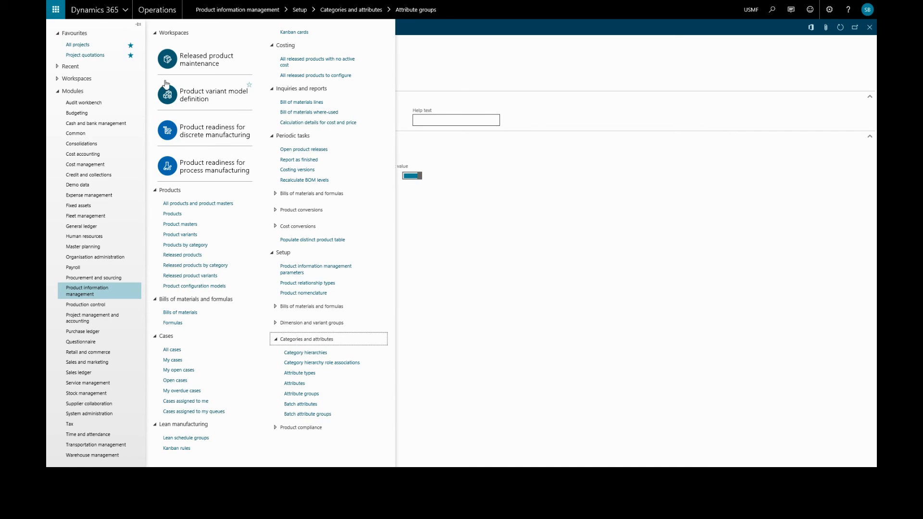
pyautogui.moveTo(287, 340)
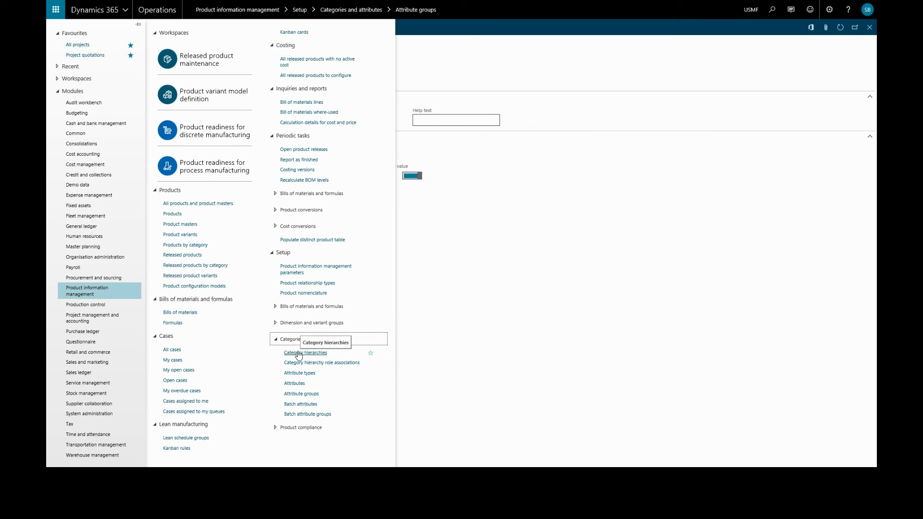
# Step: From Category hierarchies, open the Fashion navigation hierarchy
pyautogui.click(301, 393)
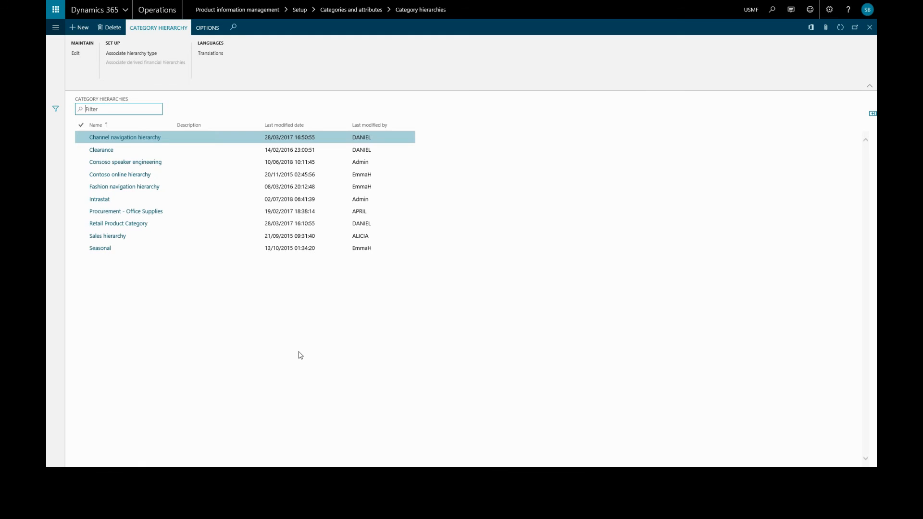
pyautogui.click(125, 162)
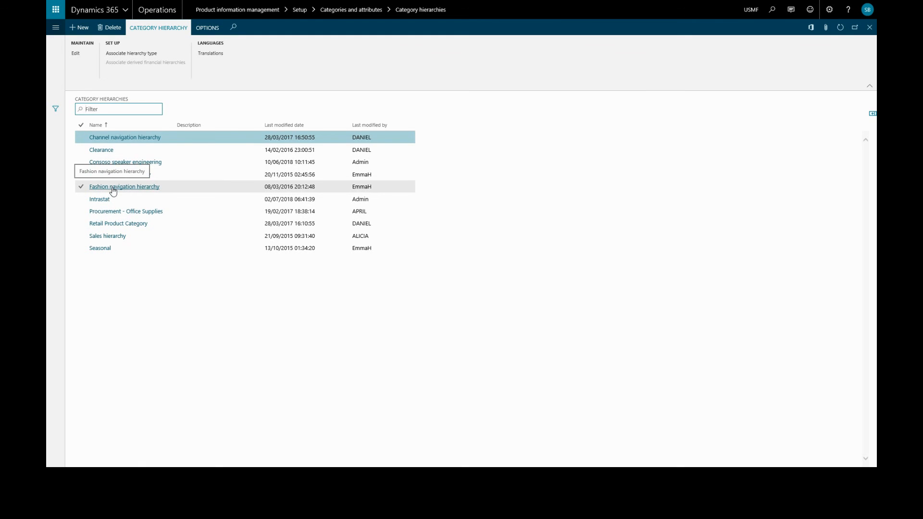
pyautogui.click(124, 187)
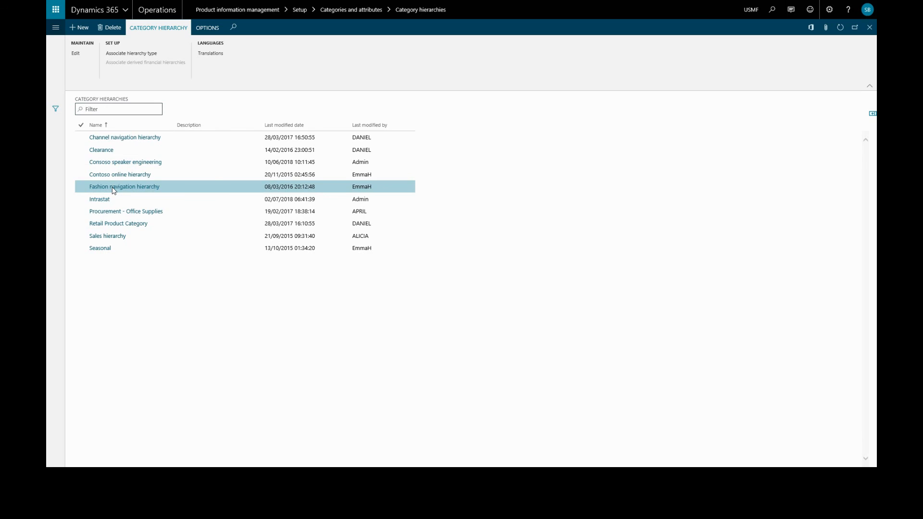
pyautogui.doubleClick(124, 186)
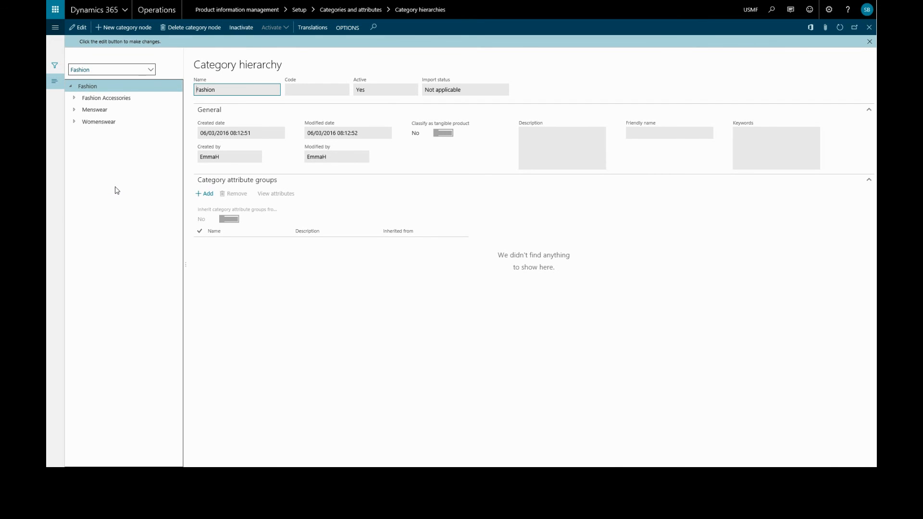
pyautogui.moveTo(247, 188)
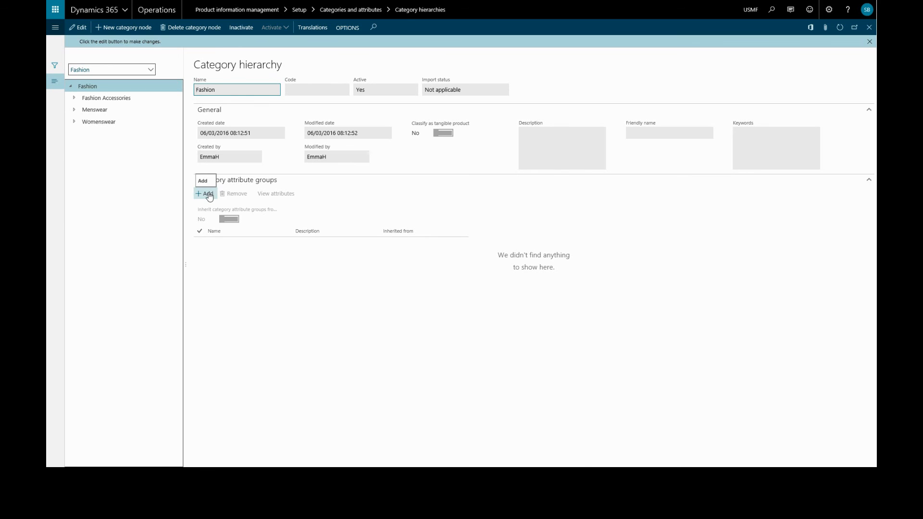
# Step: List the attribute groups available to attach to the Fashion category
pyautogui.click(206, 193)
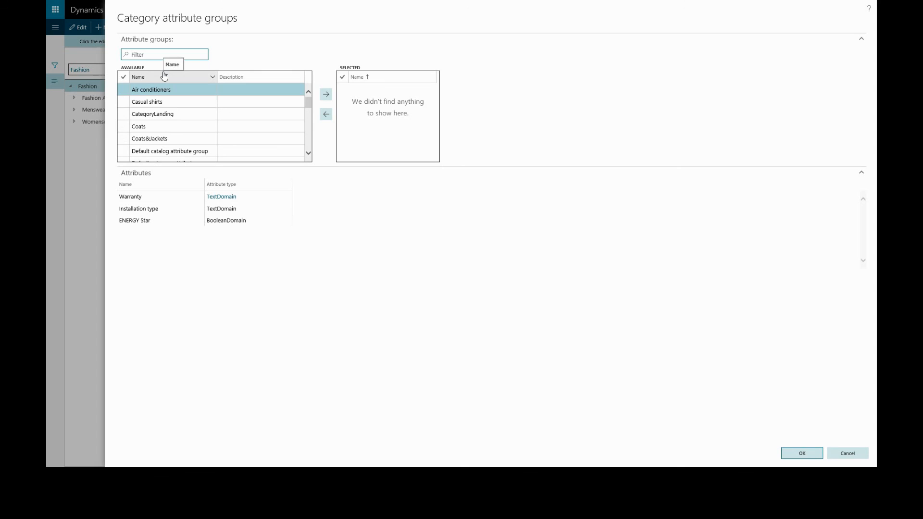
# Step: Filter groups by name 't sl' and move T sleeves into the selected list for Fashion
pyautogui.write('t')
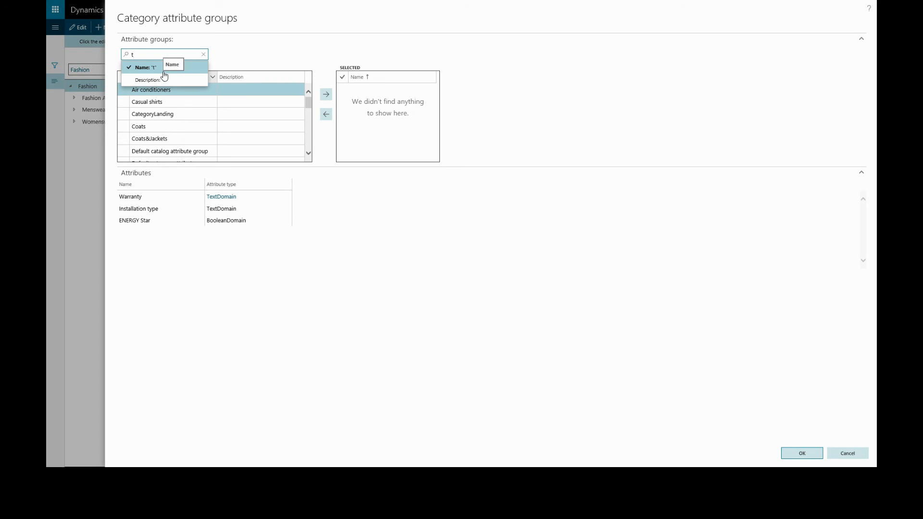
pyautogui.write('sl')
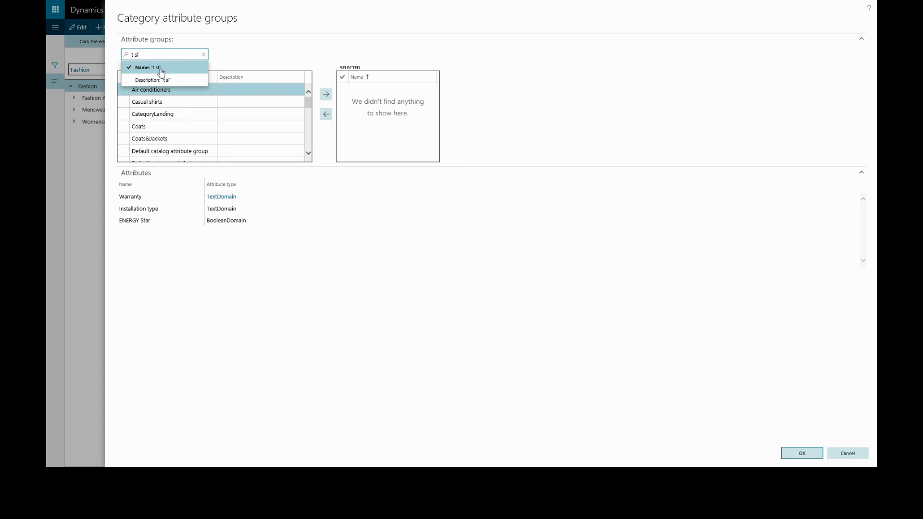
pyautogui.click(145, 68)
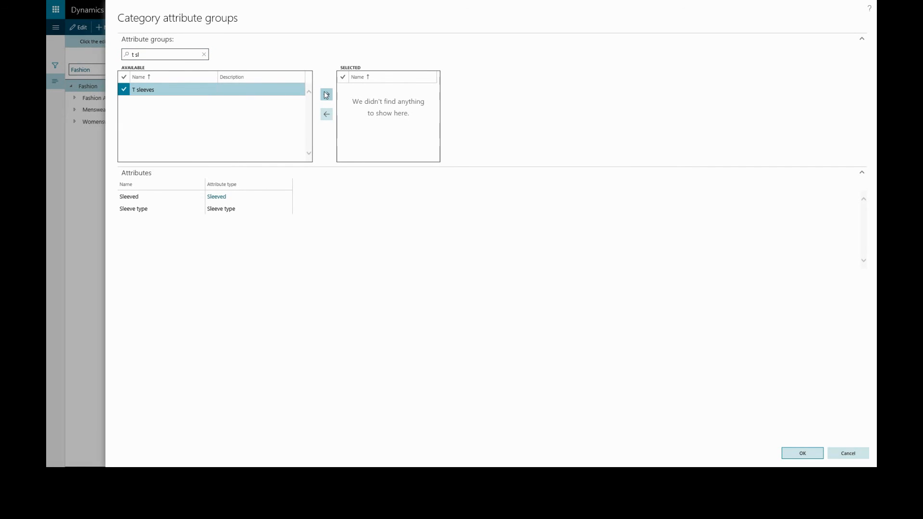
pyautogui.click(326, 94)
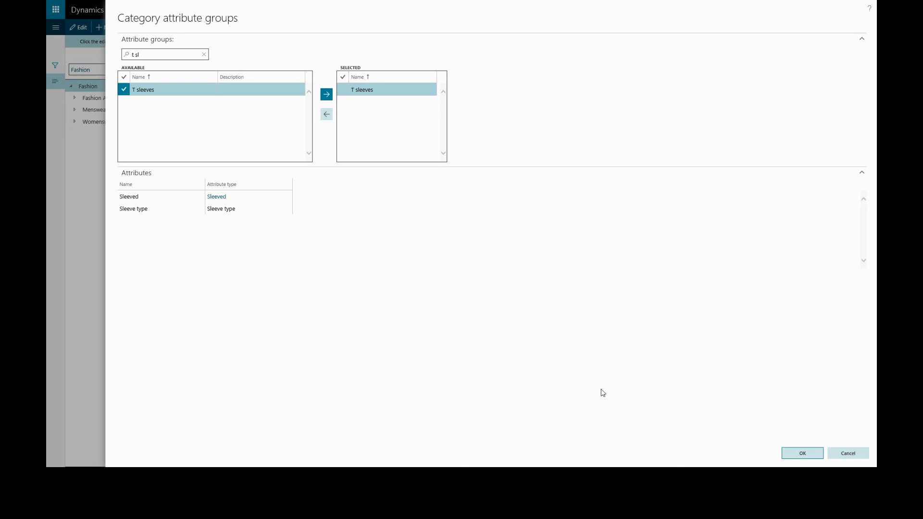
pyautogui.moveTo(521, 312)
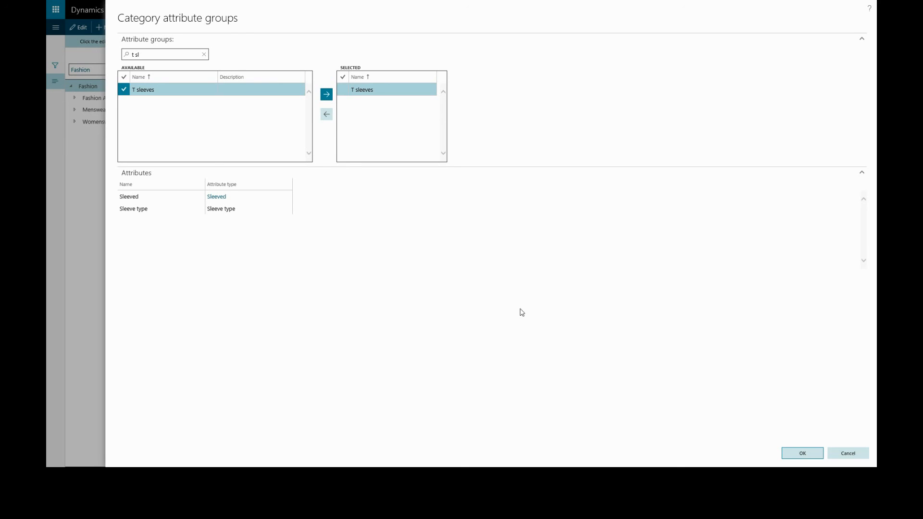